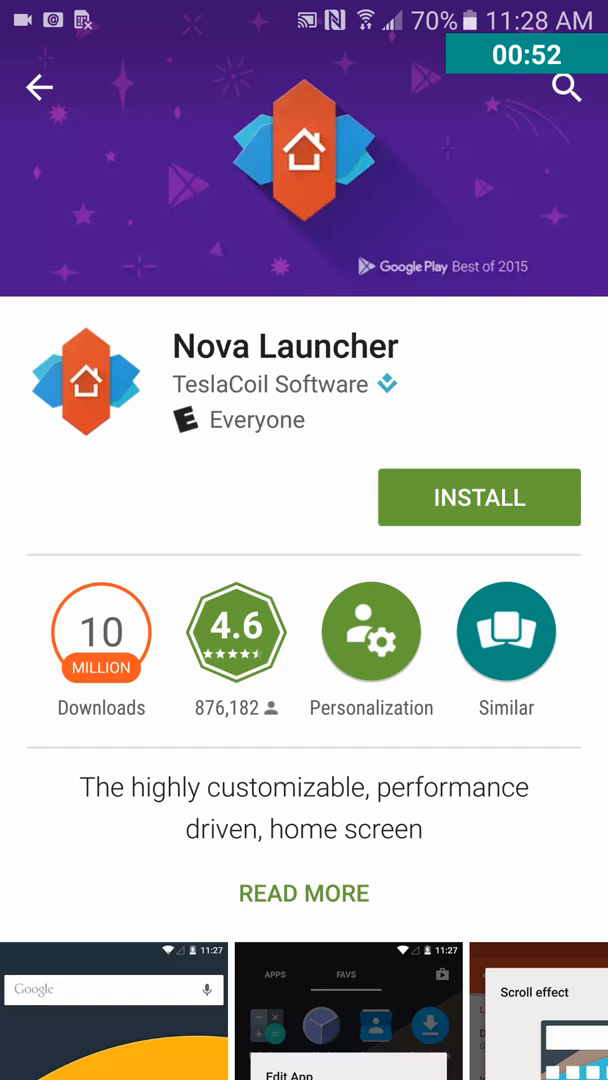
Step: Install Nova Launcher from the Play Store and open it
click(478, 497)
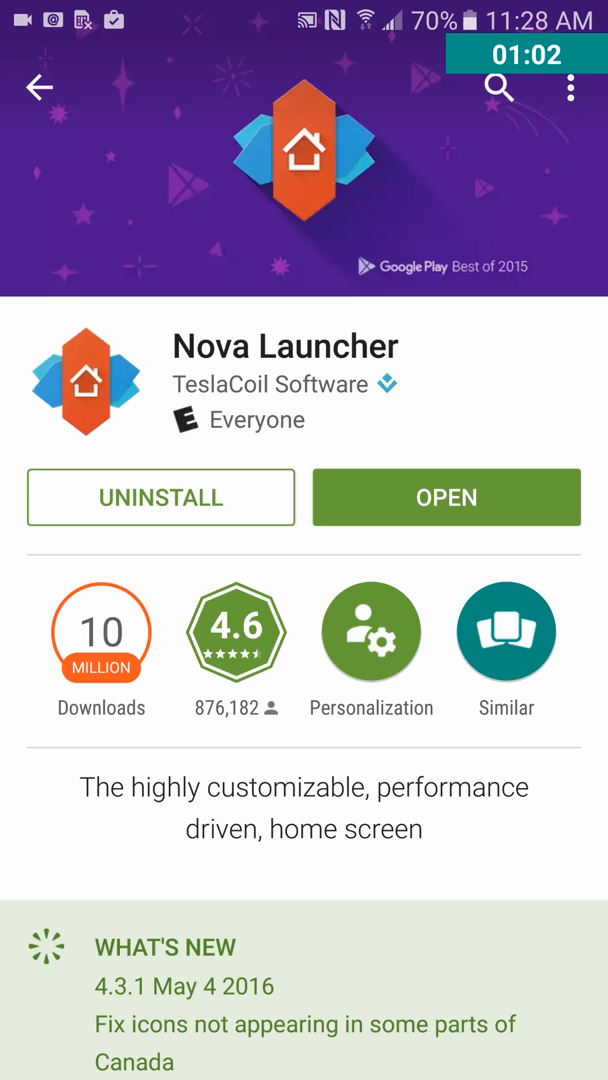
click(446, 497)
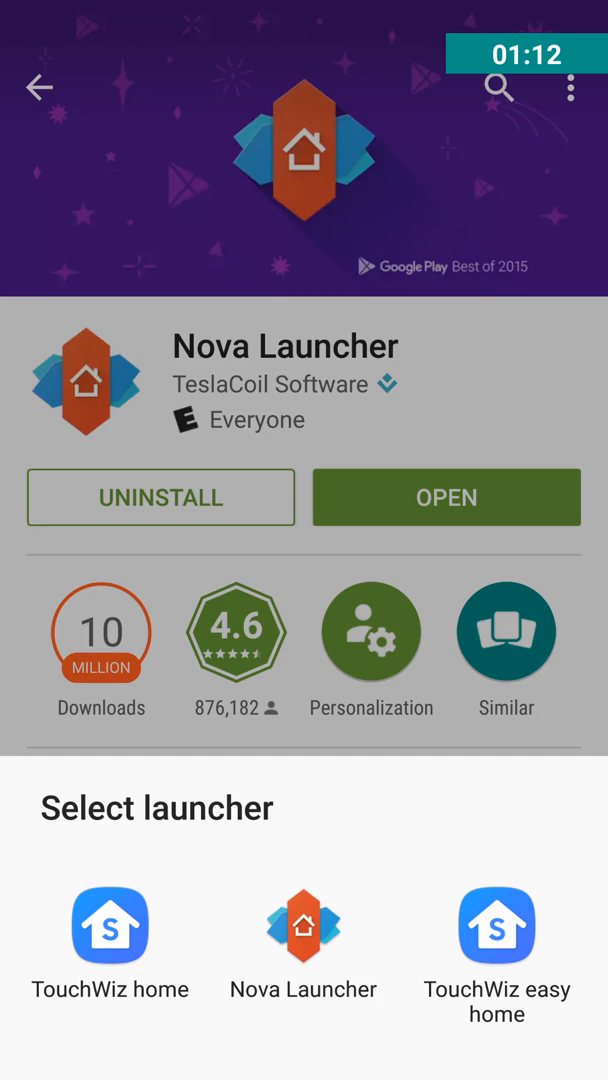
Step: Choose Nova Launcher in the Select launcher sheet and confirm the default-app notice
click(304, 925)
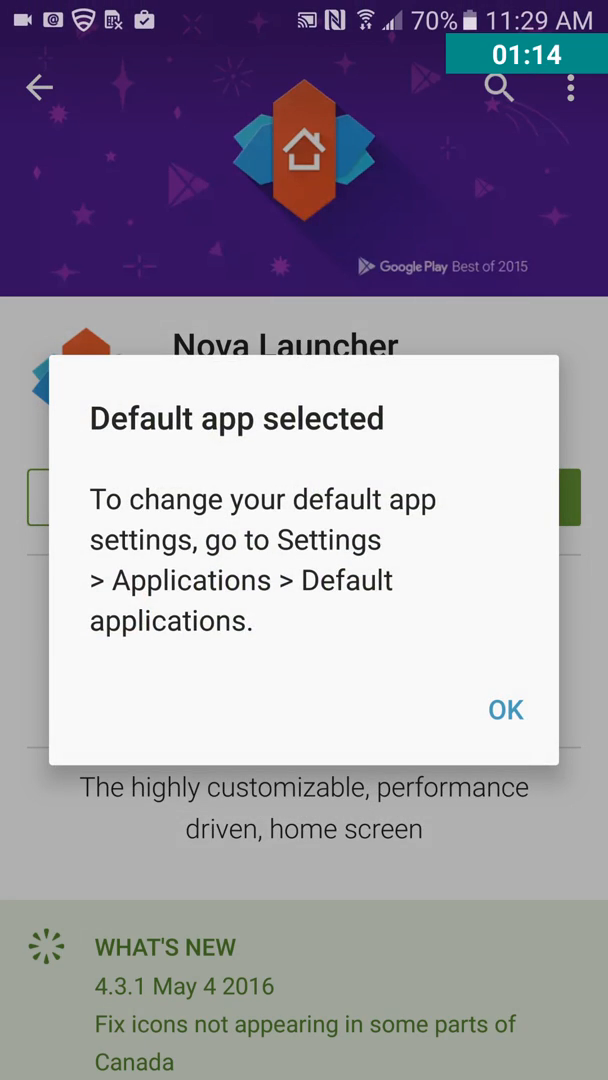
click(505, 709)
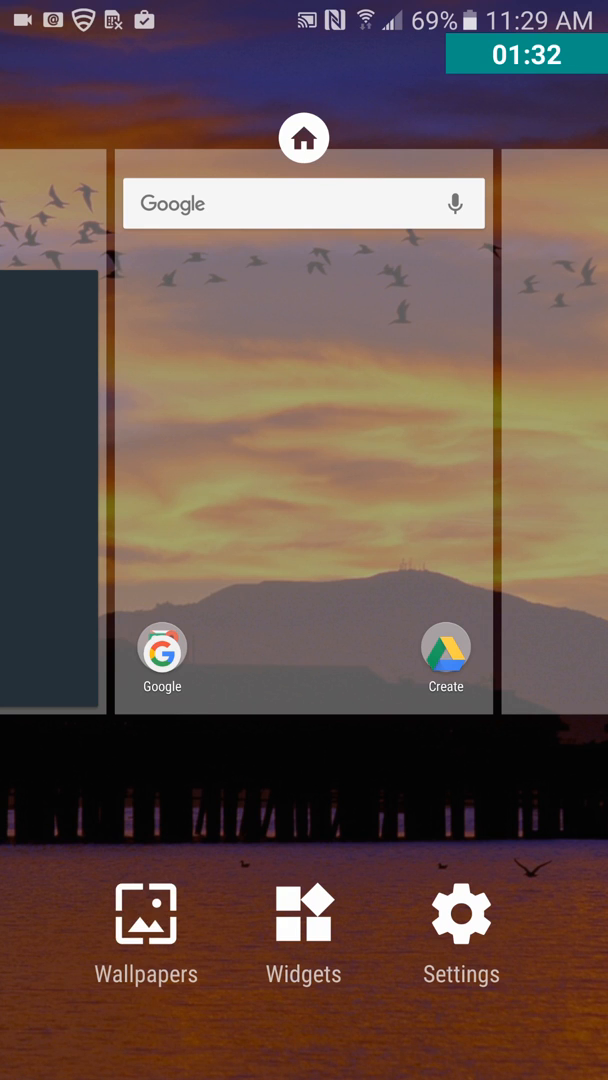
Step: Apply the geometric dark grey, tan and blue wallpaper from Wallpapers
click(146, 914)
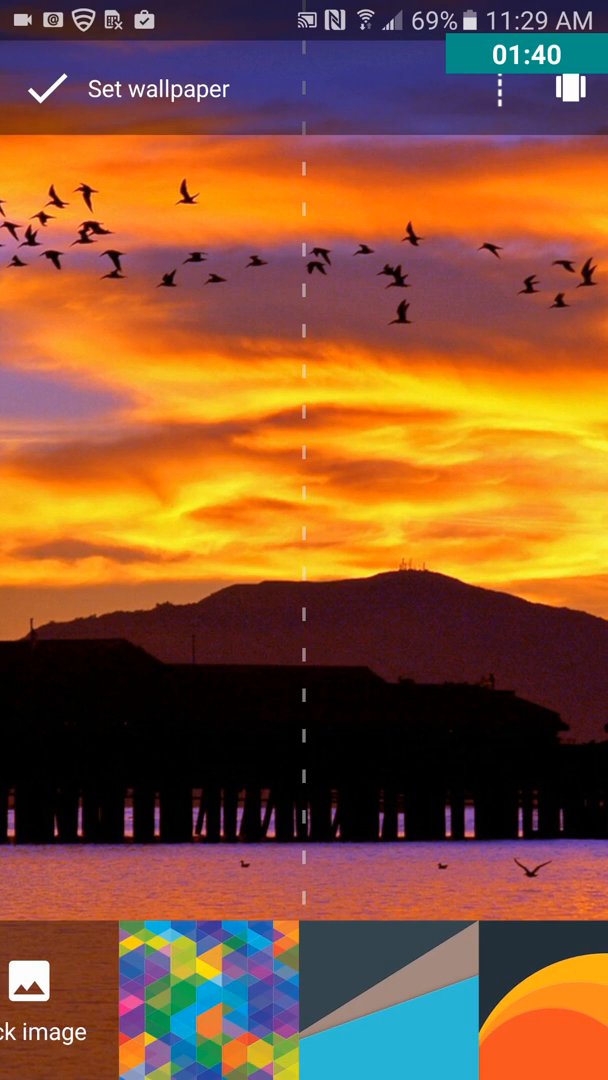
click(405, 990)
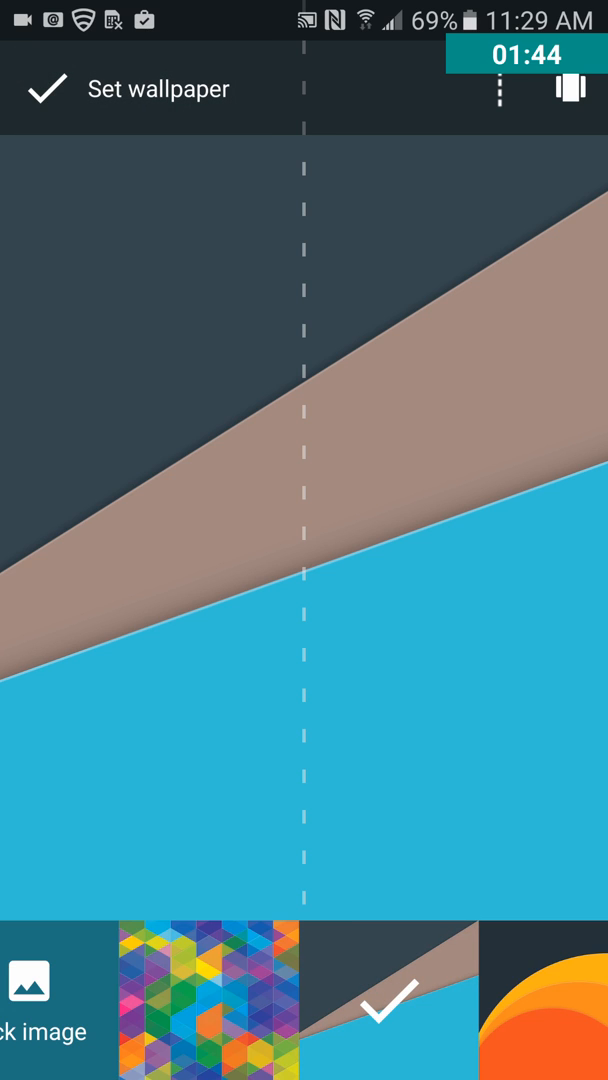
click(42, 89)
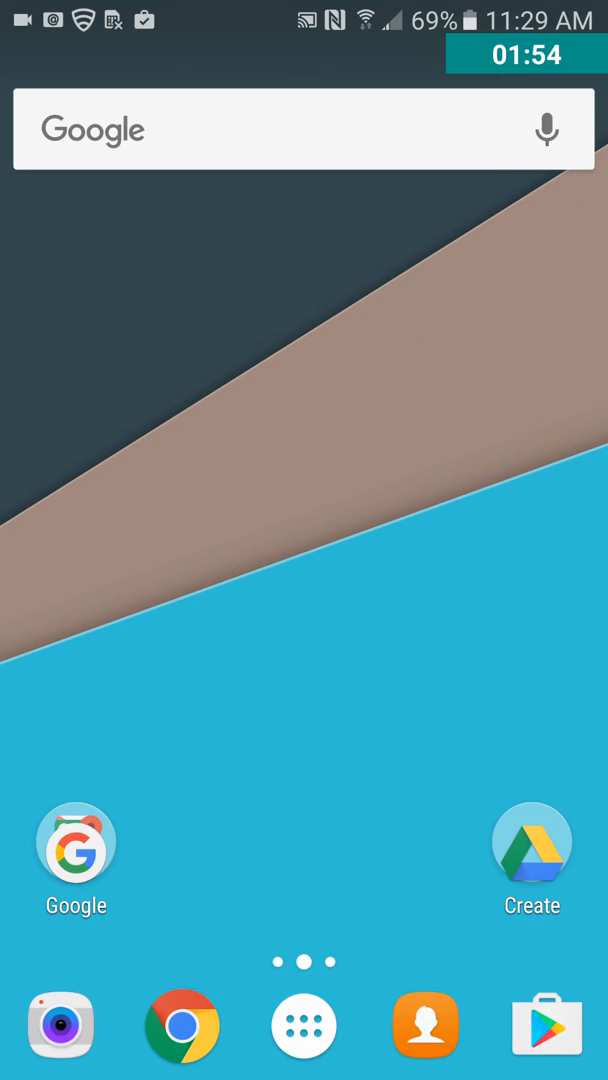
Step: Set Home screen to Nova Launcher under Applications > Default applications, then go home
scroll(left, 3)
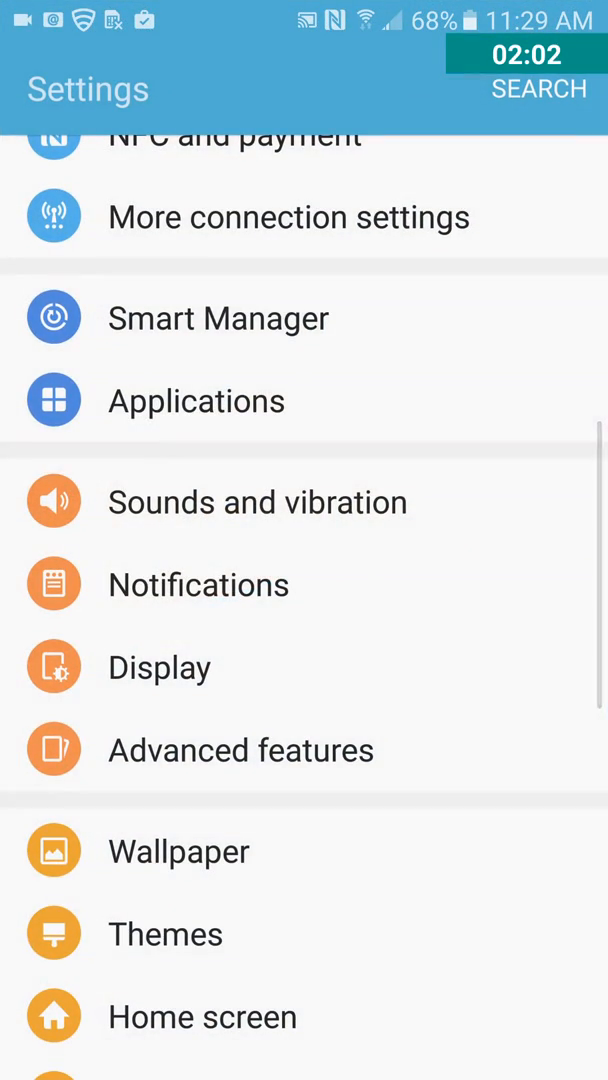
scroll(down, 3)
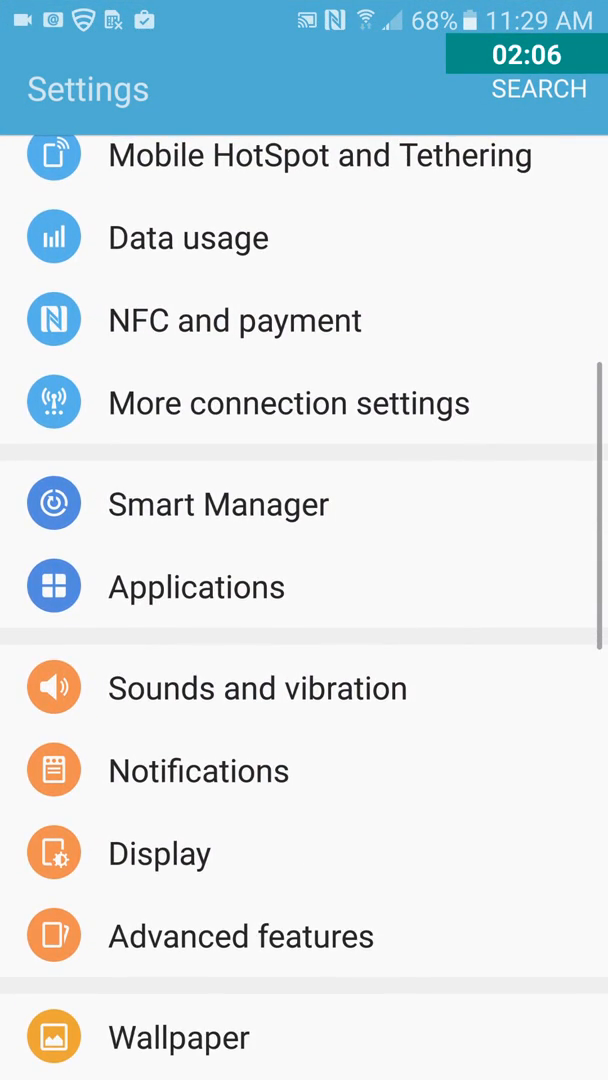
click(196, 586)
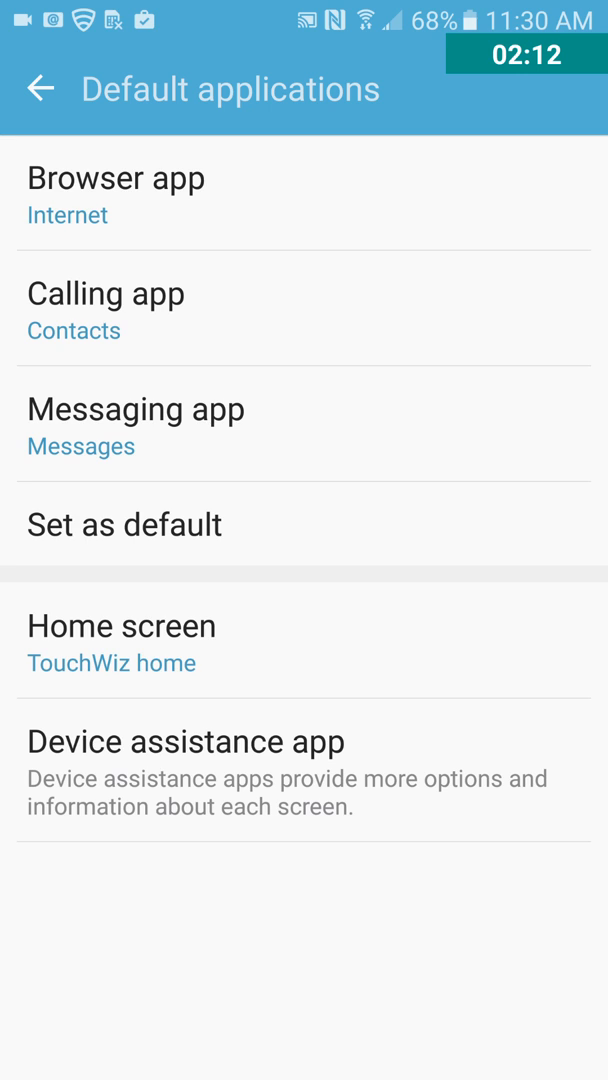
click(121, 644)
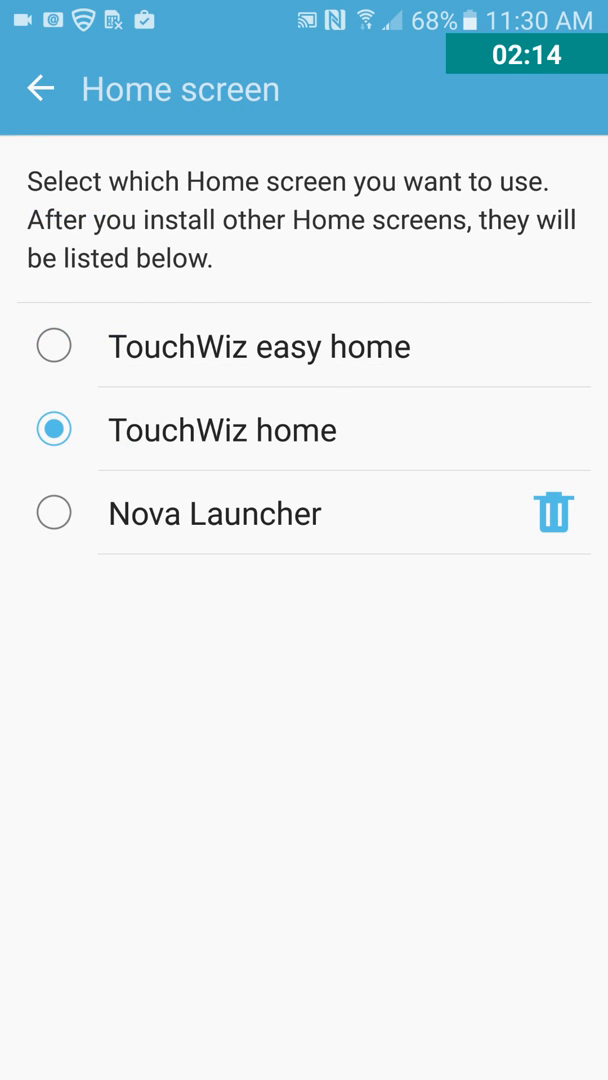
click(54, 513)
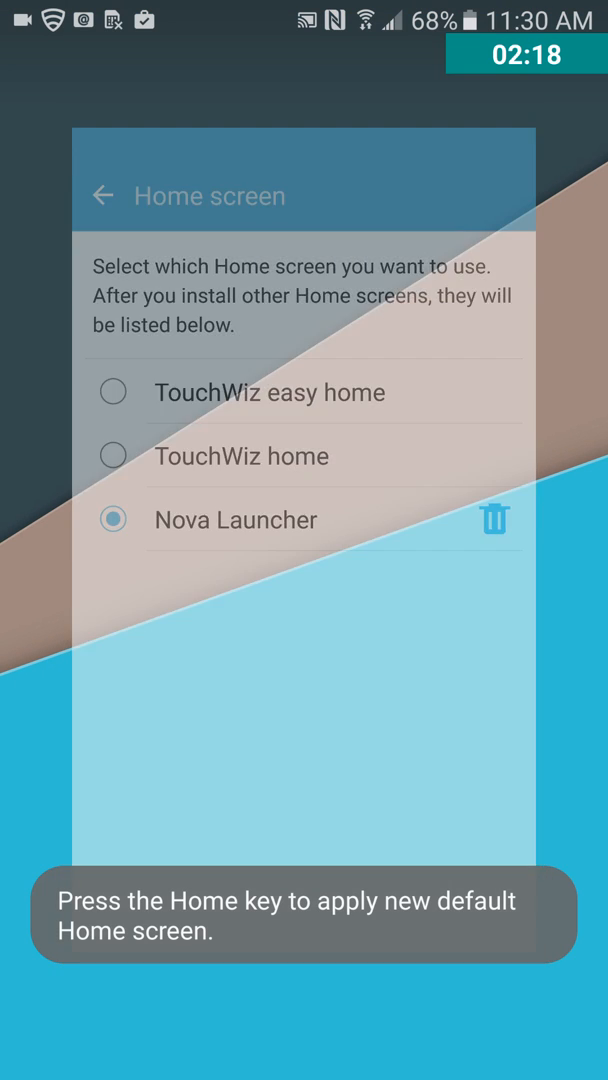
key(HOME)
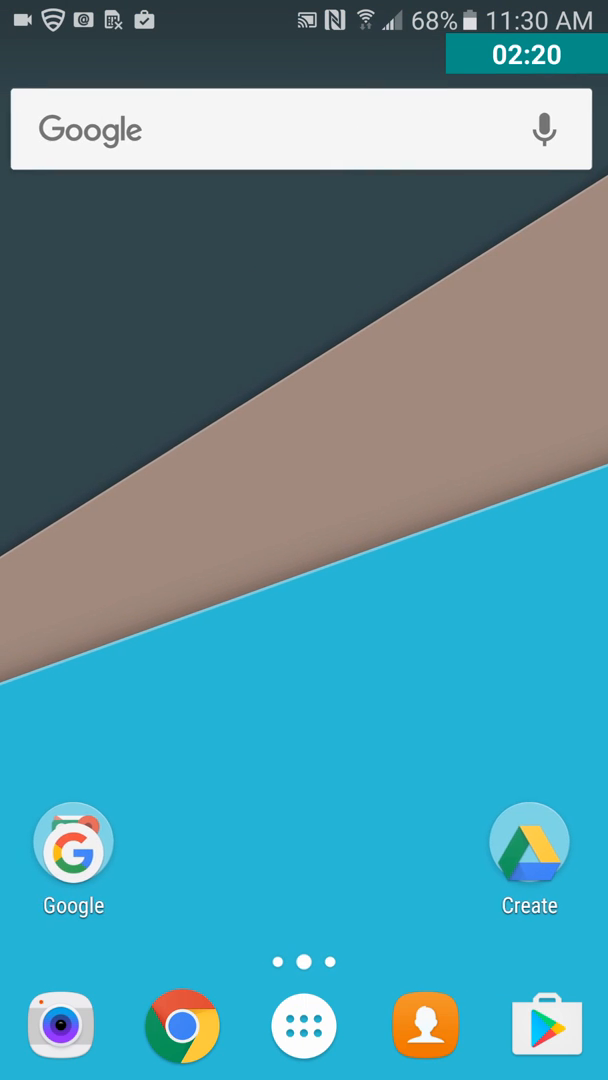
Step: Swap the Create shortcut for Drive and browse the app drawer
click(528, 857)
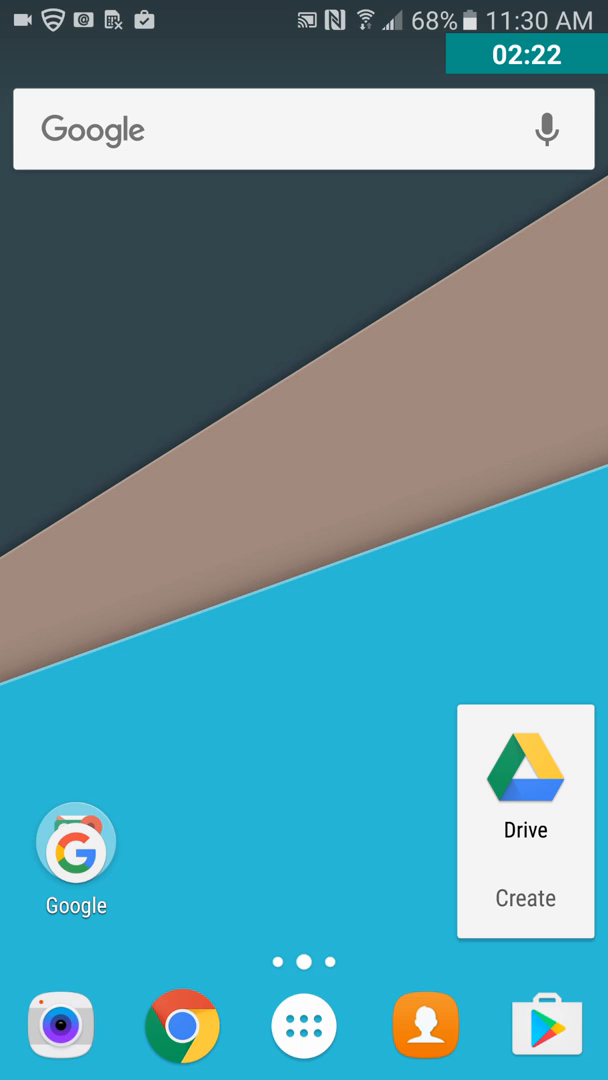
click(74, 840)
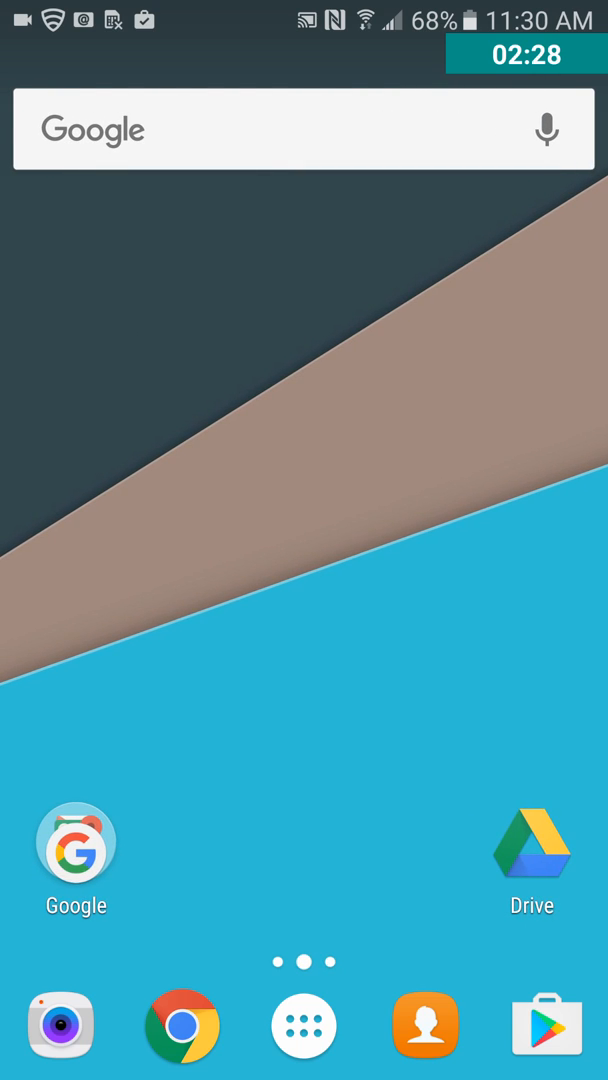
click(304, 1026)
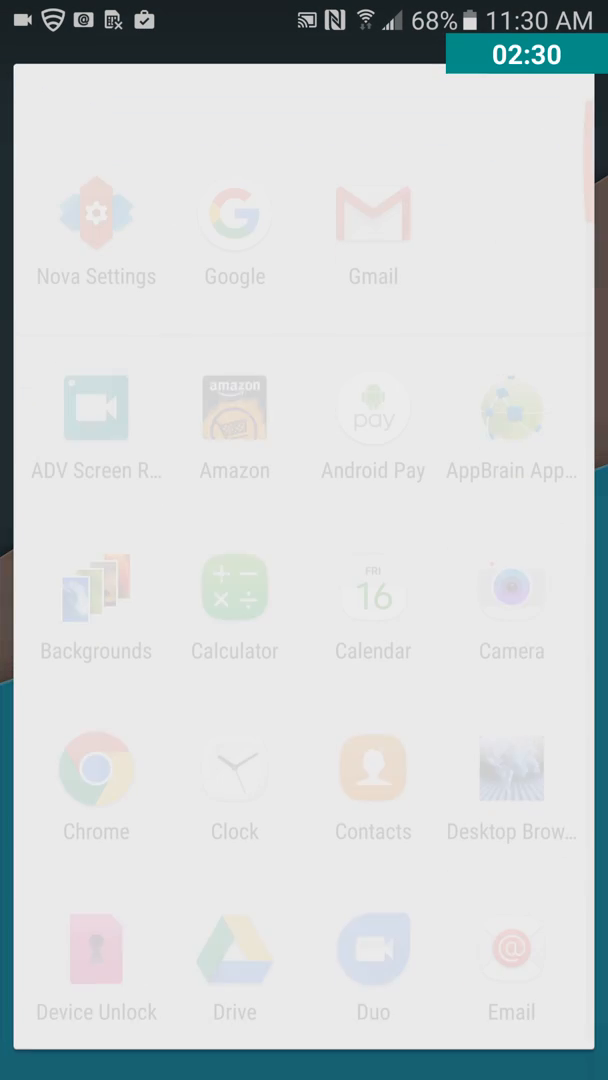
scroll(down, 3)
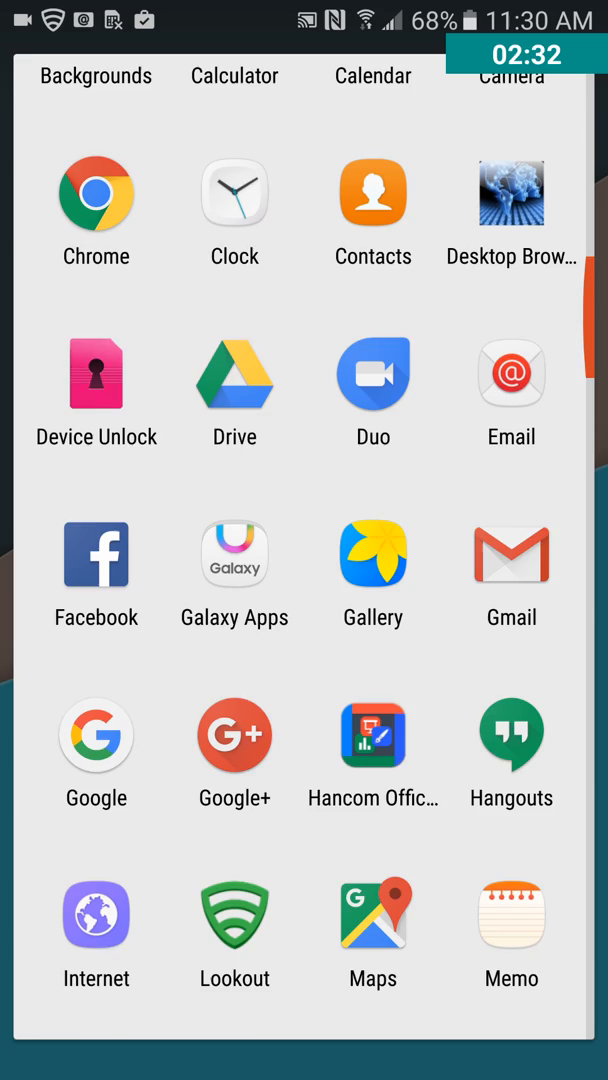
scroll(down, 3)
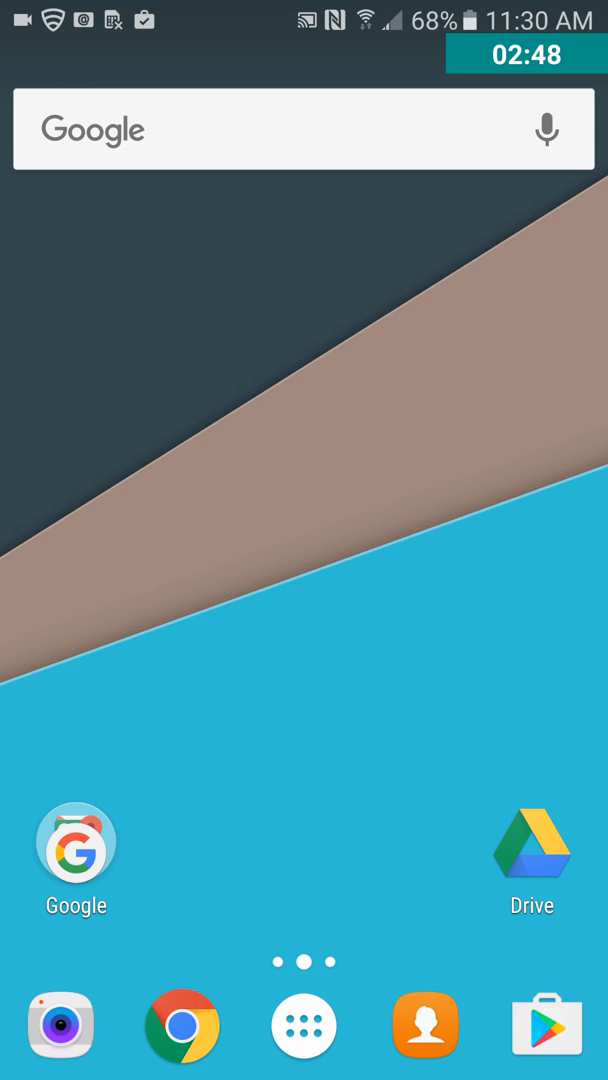
Step: Reopen the app drawer and scroll through the full app list
click(304, 1027)
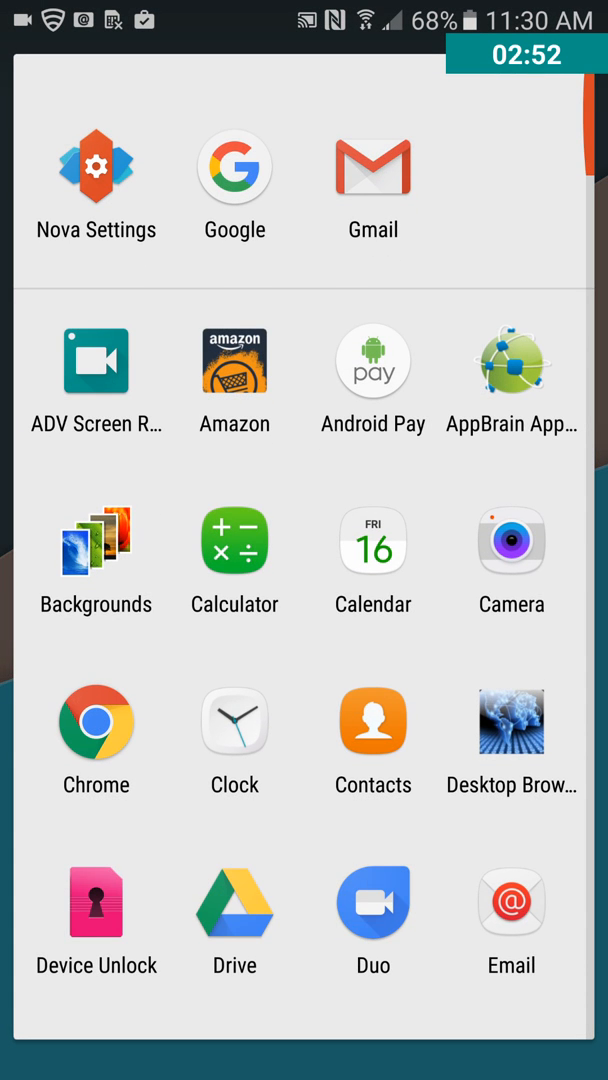
scroll(down, 3)
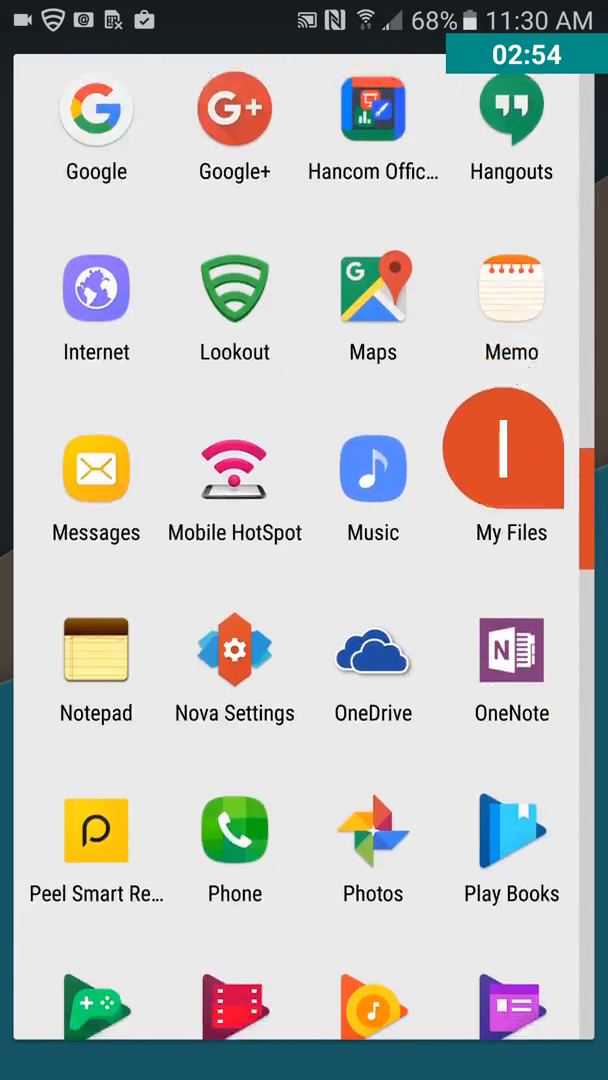
scroll(down, 3)
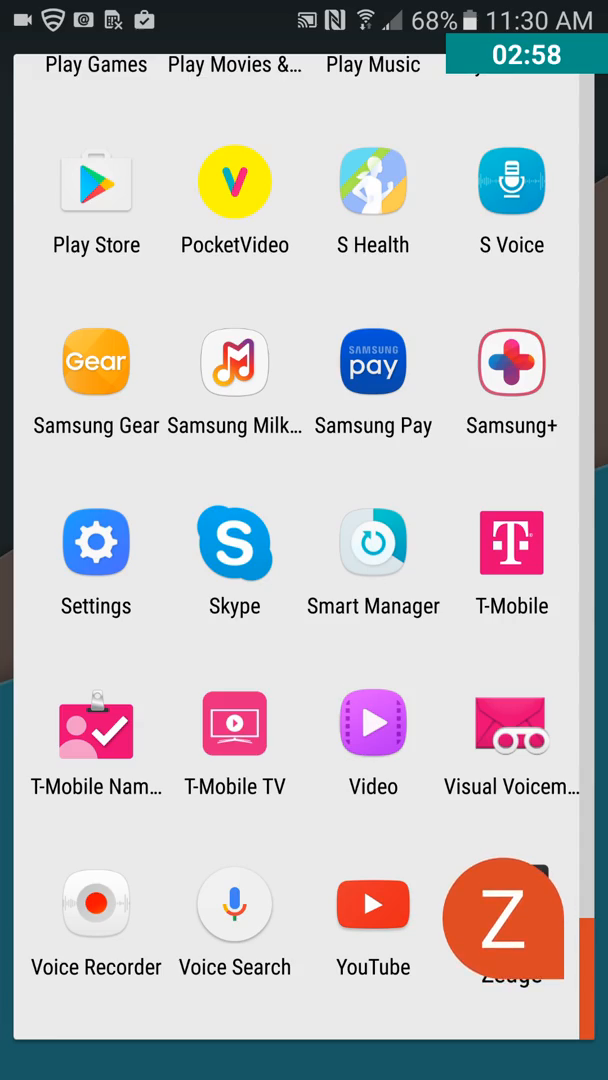
scroll(down, 3)
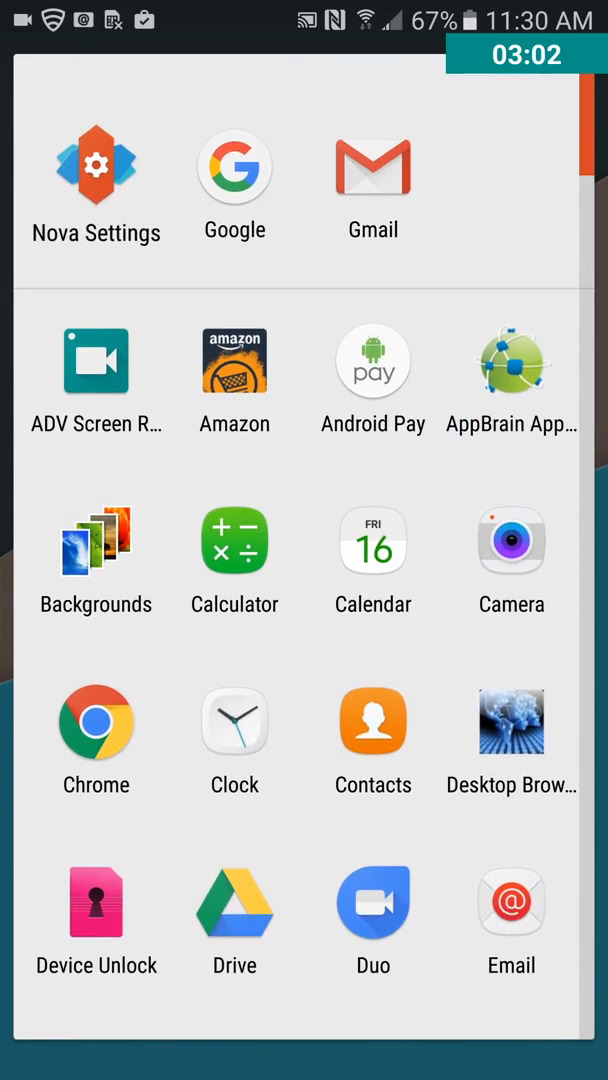
scroll(down, 3)
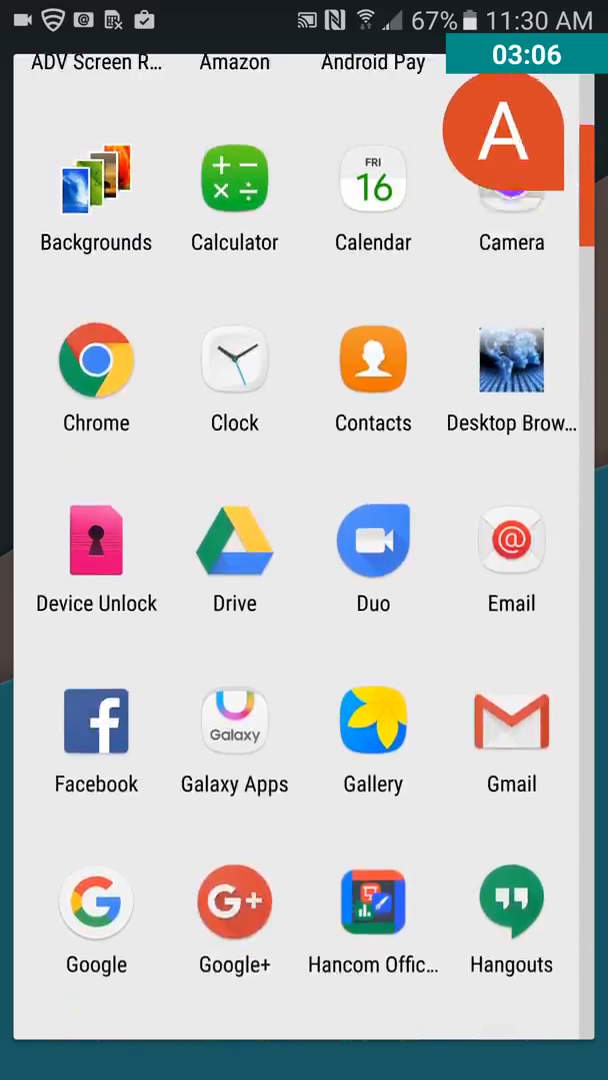
scroll(down, 3)
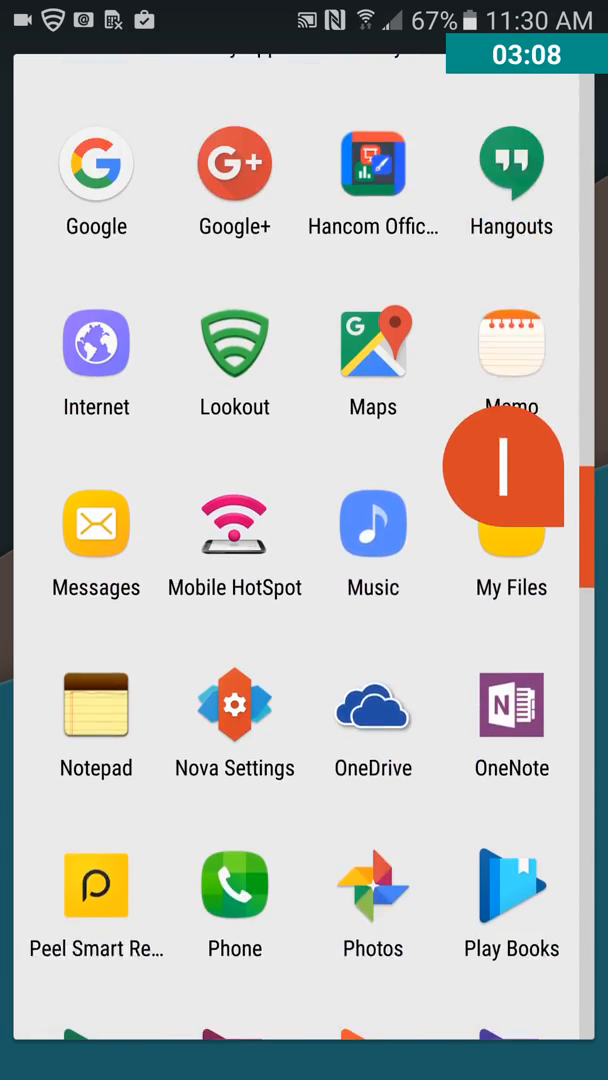
scroll(down, 3)
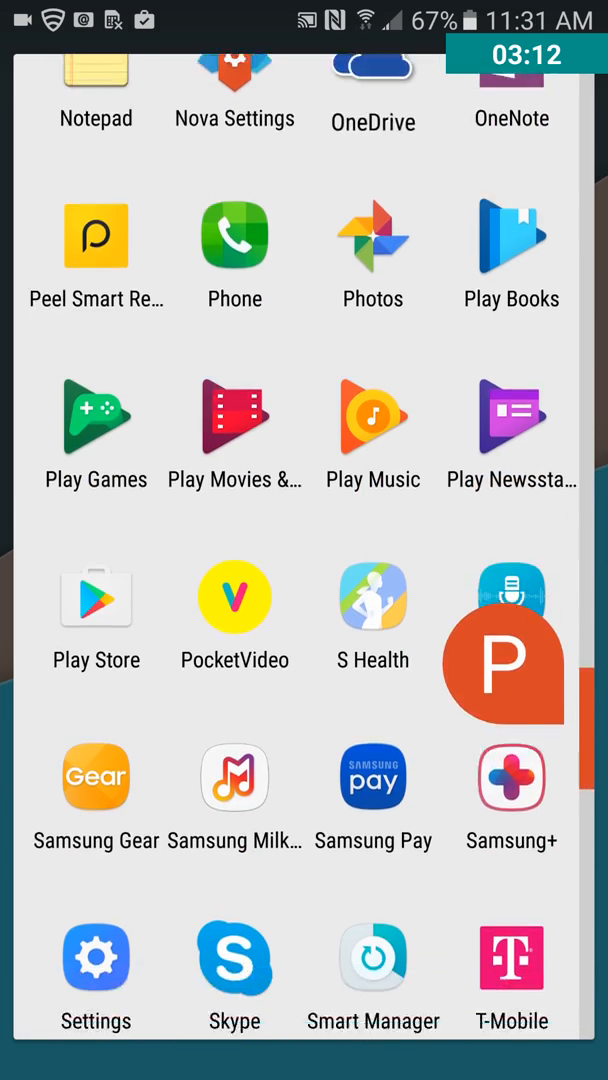
scroll(down, 3)
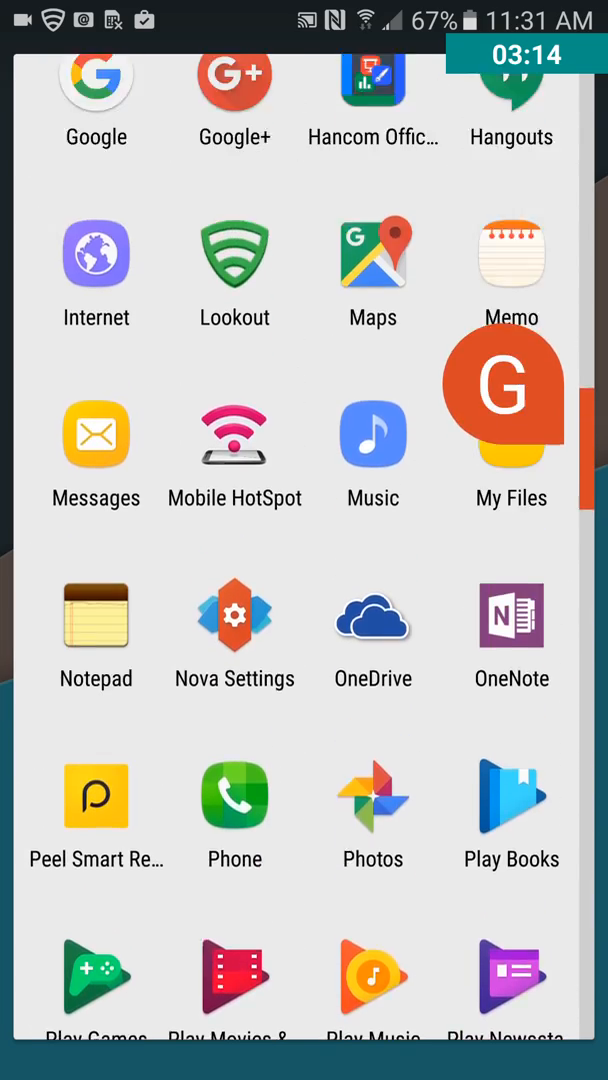
scroll(down, 3)
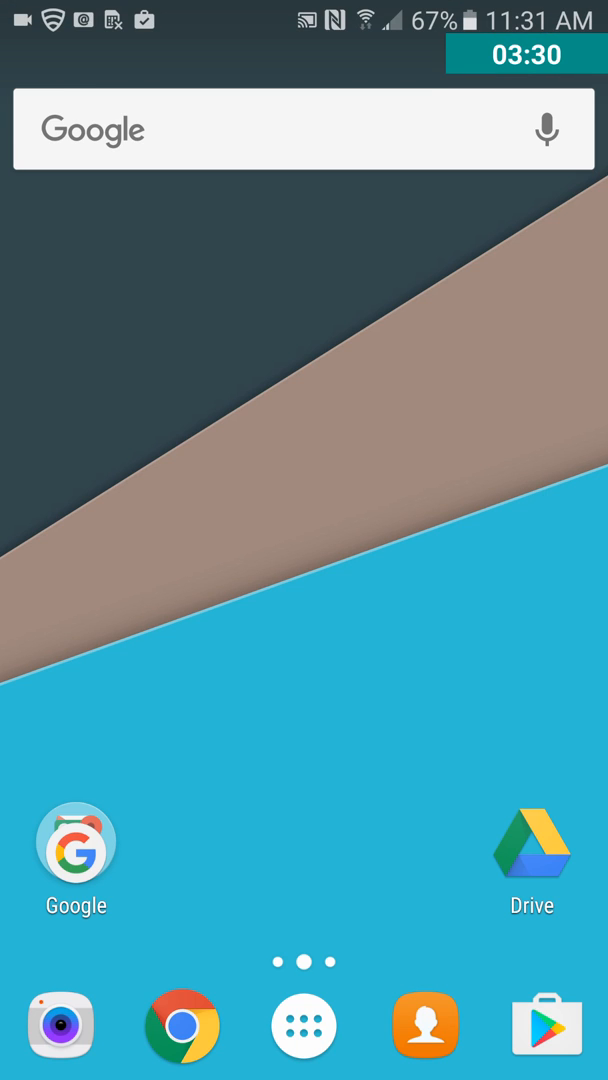
Step: Open Nova Settings from the home screen overview and enter the Desktop page
click(304, 500)
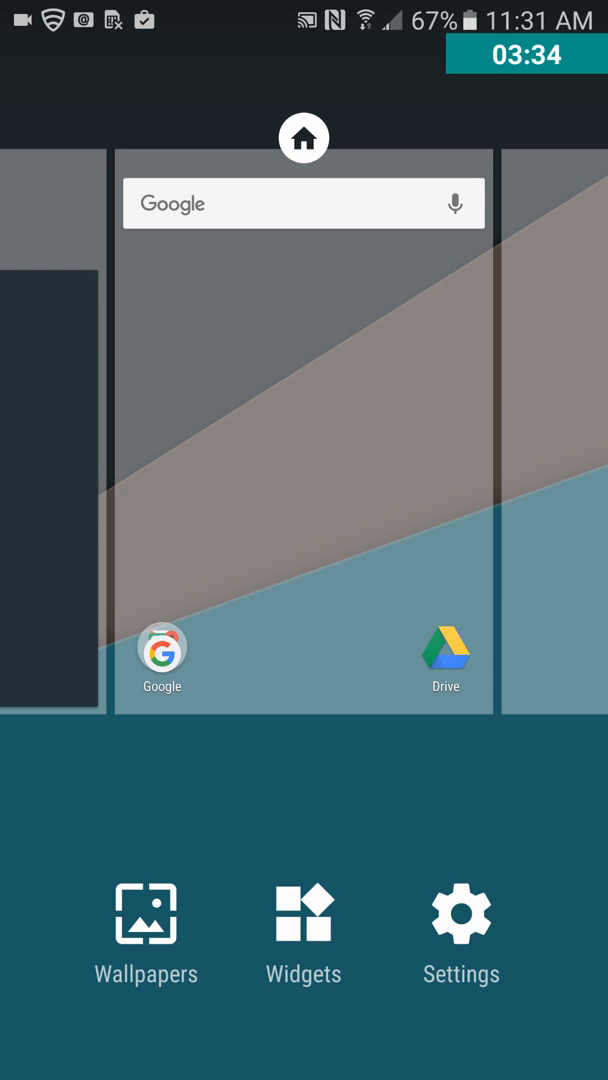
click(460, 930)
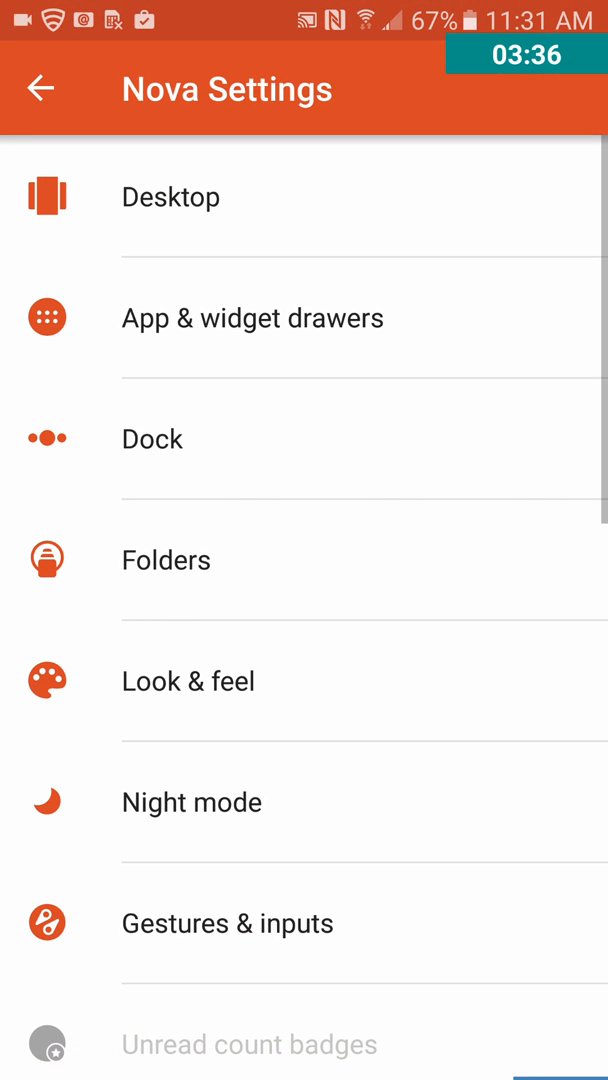
scroll(down, 3)
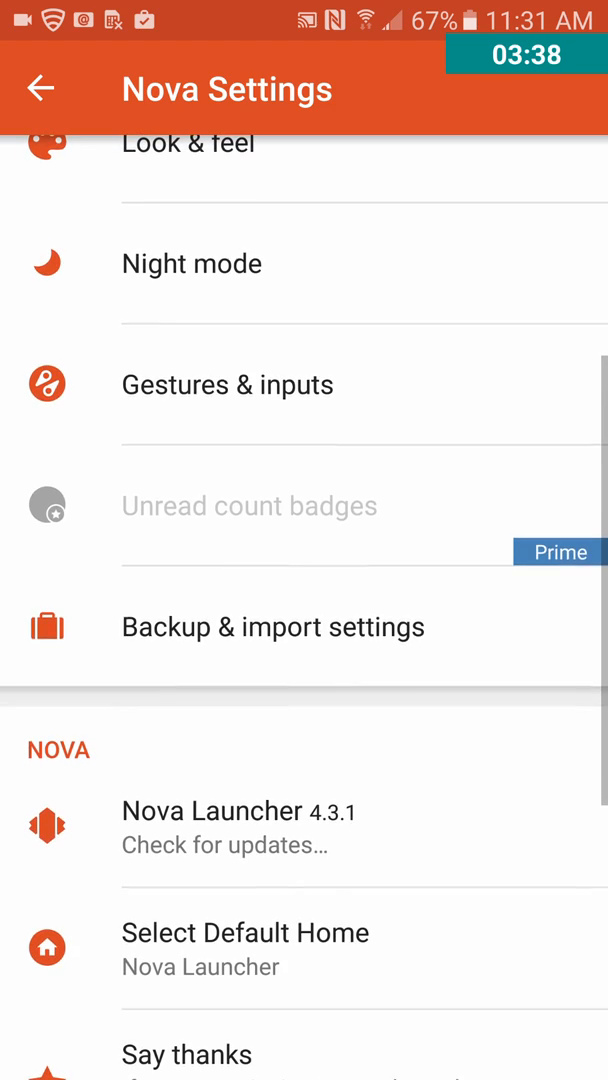
scroll(down, 3)
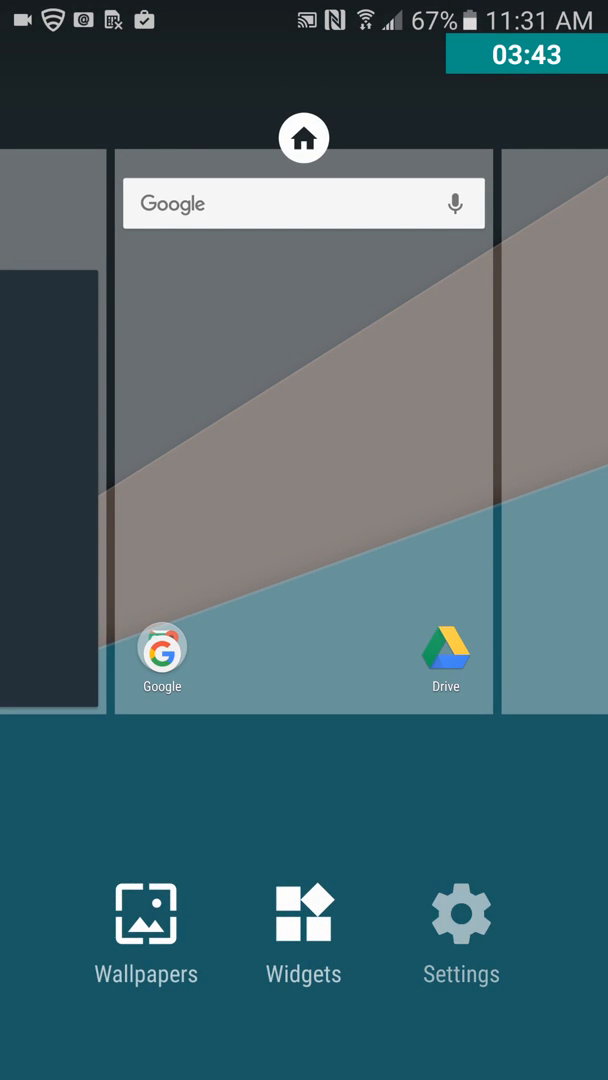
click(460, 930)
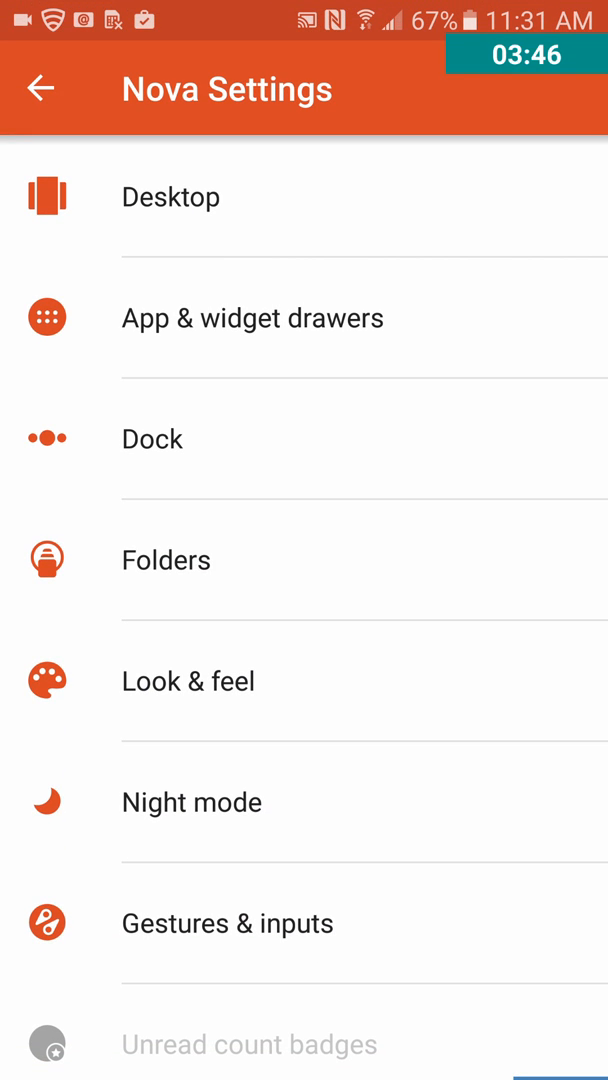
click(170, 196)
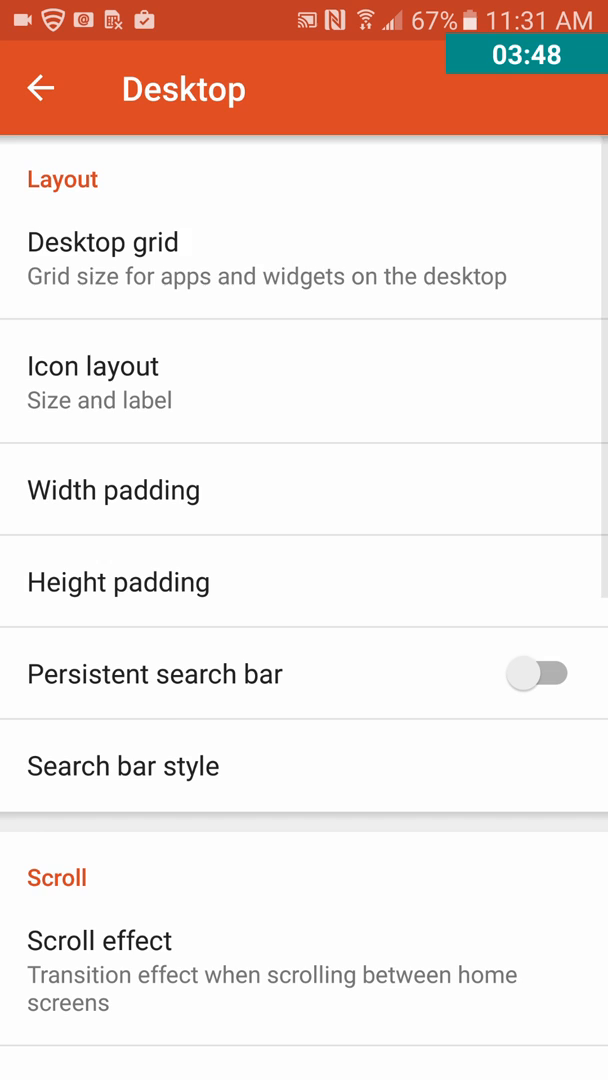
click(102, 242)
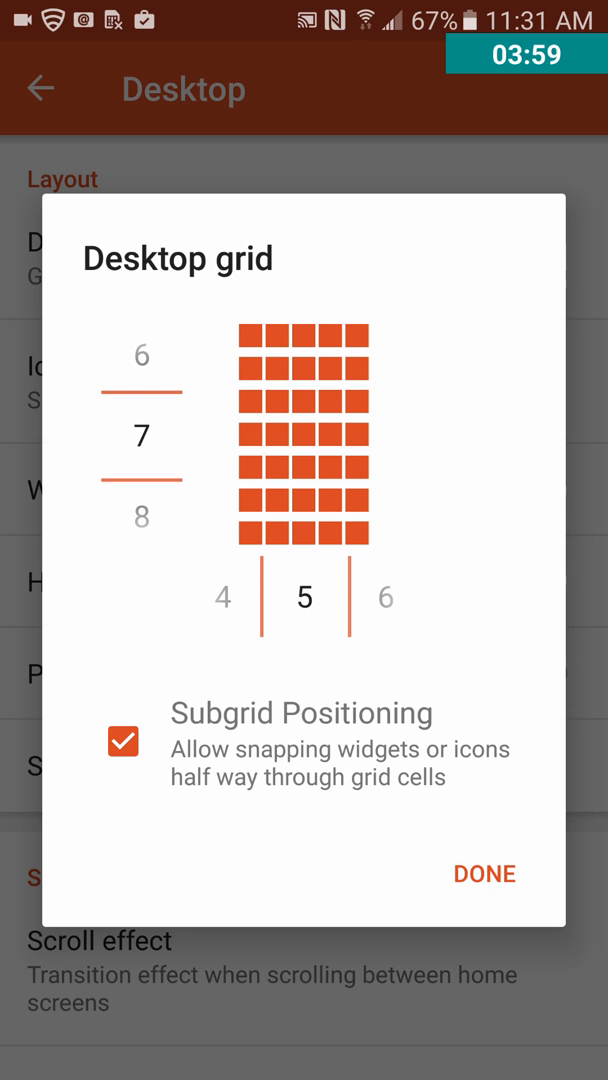
click(484, 873)
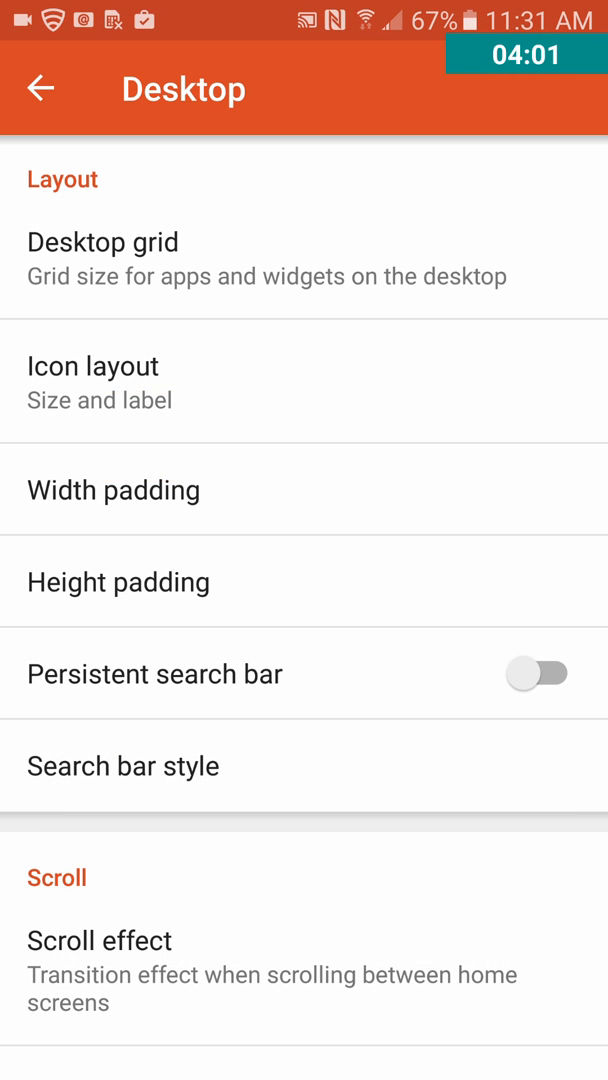
click(102, 242)
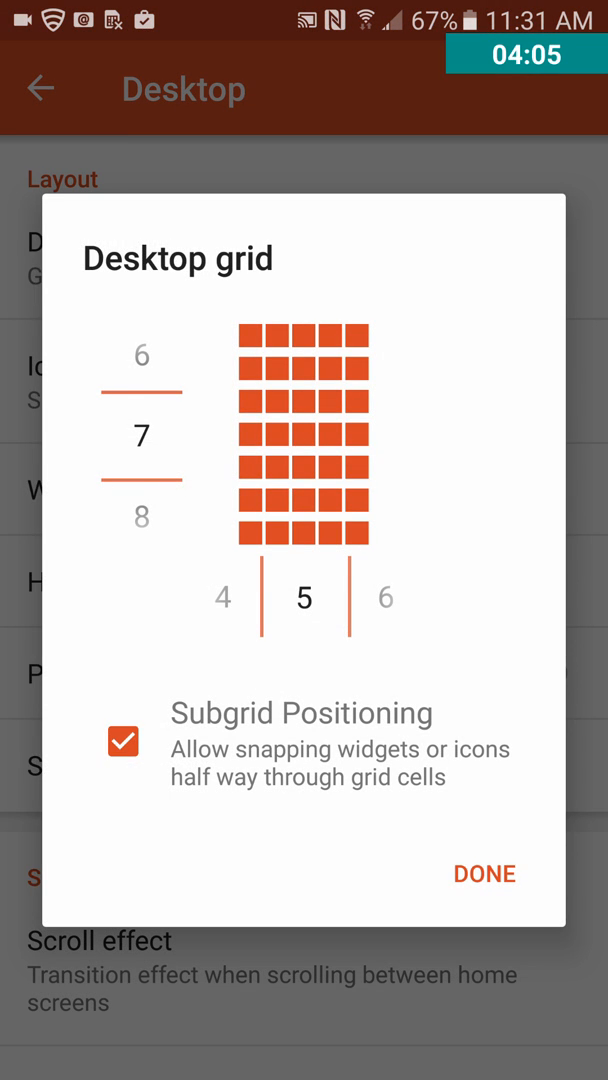
click(484, 873)
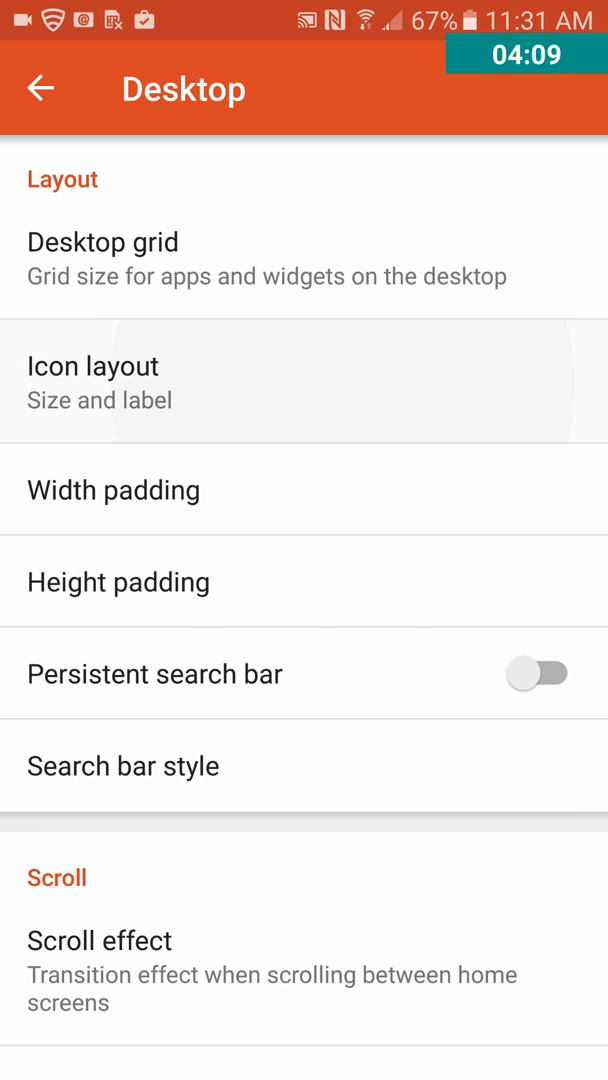
Step: In Icon layout, set a moderately larger teal label font with shadow kept on
click(93, 383)
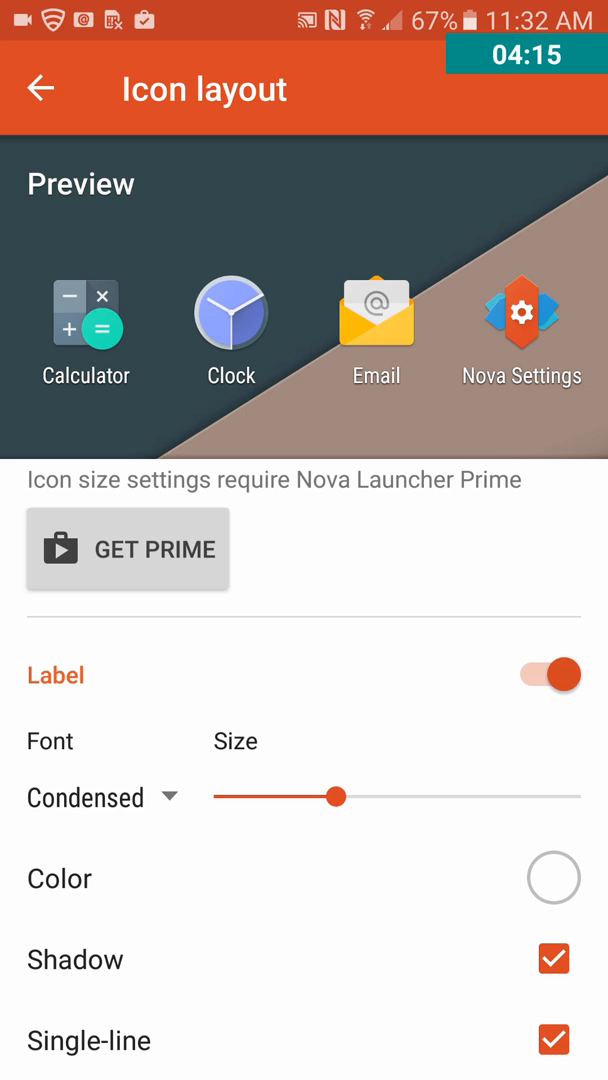
drag(335, 795, 458, 795)
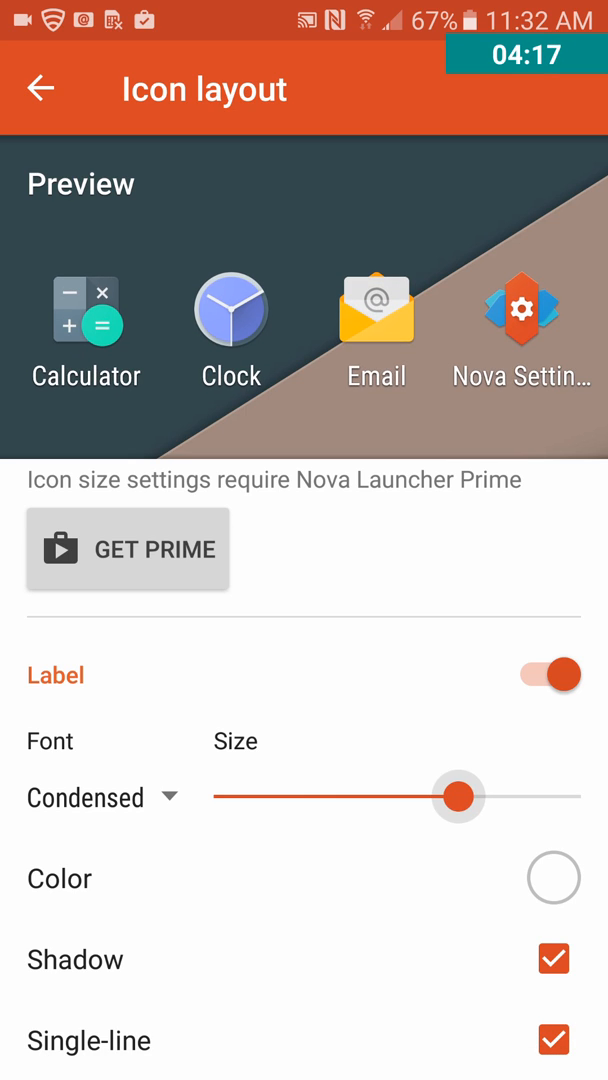
drag(459, 797, 395, 797)
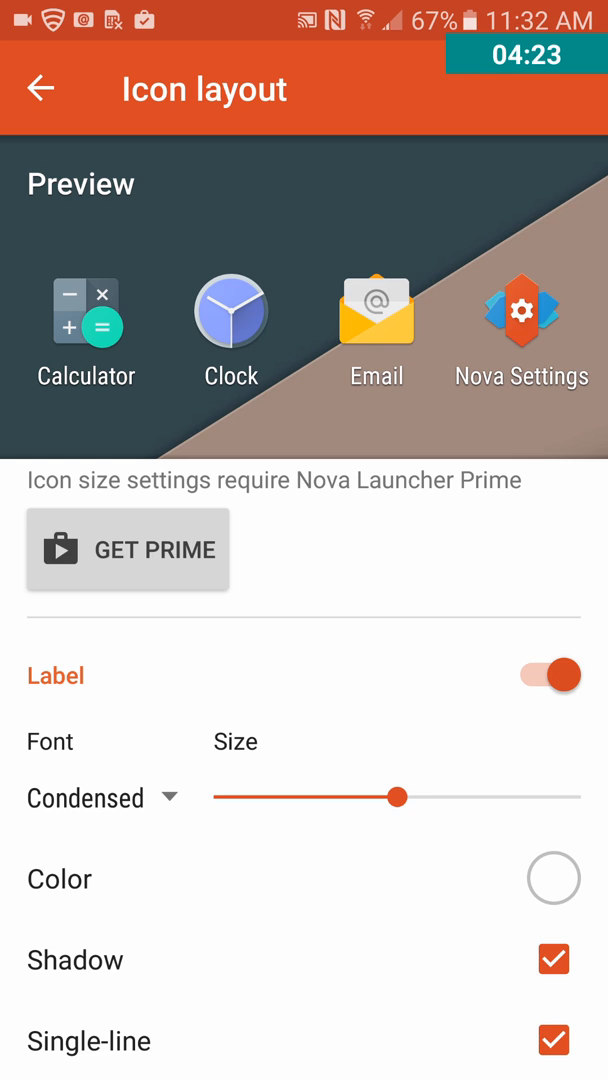
click(553, 878)
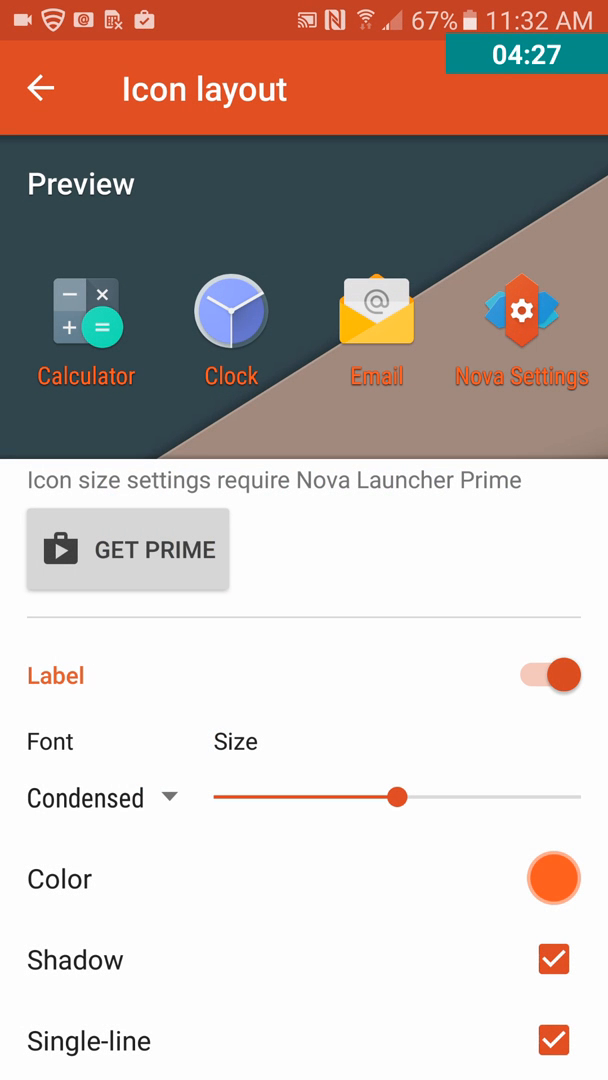
click(553, 878)
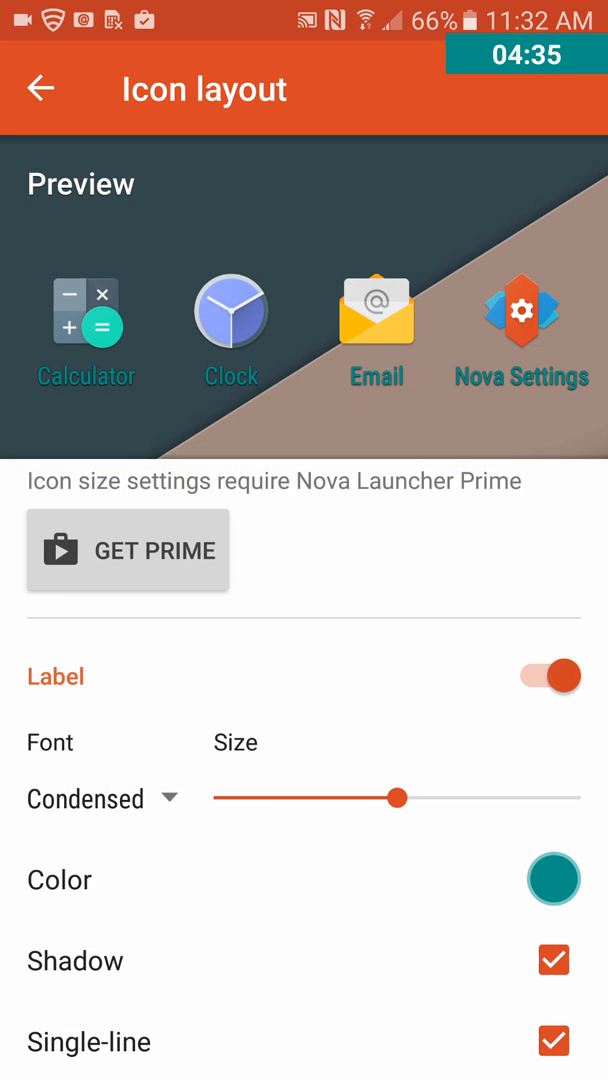
click(553, 960)
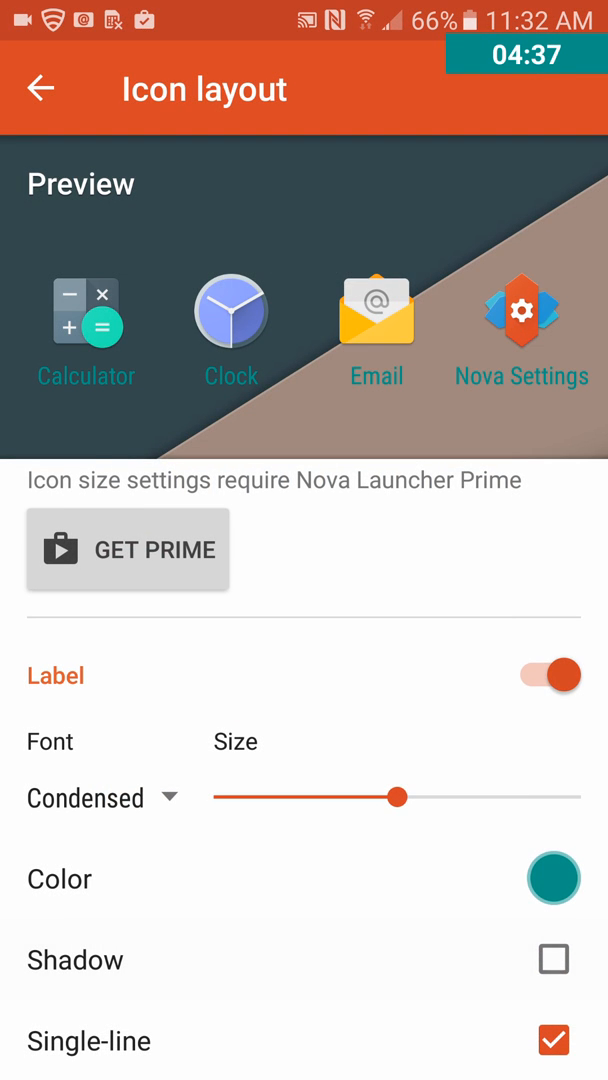
click(553, 959)
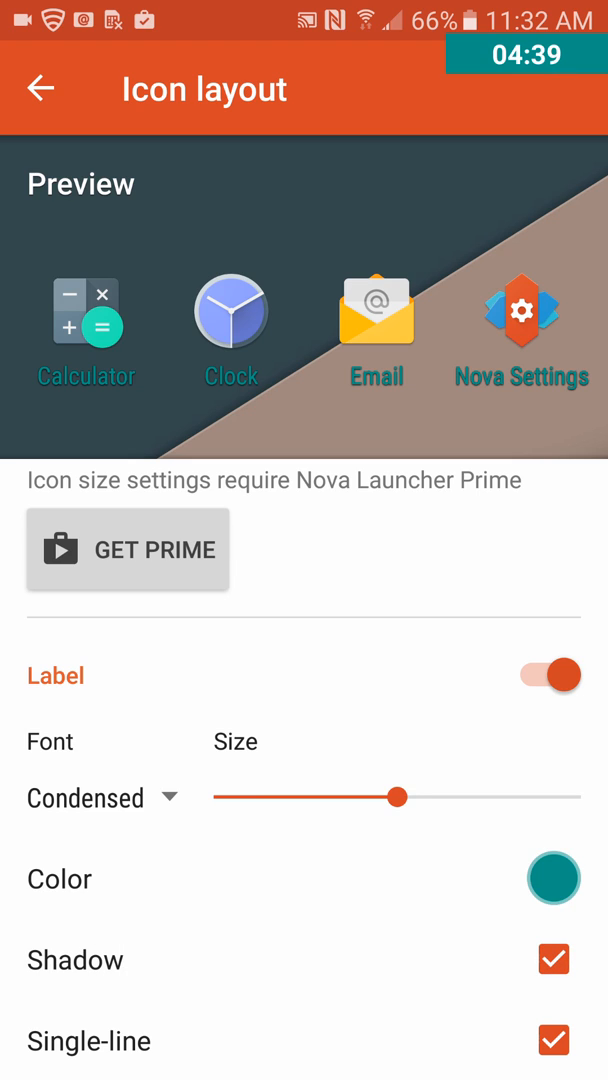
click(40, 89)
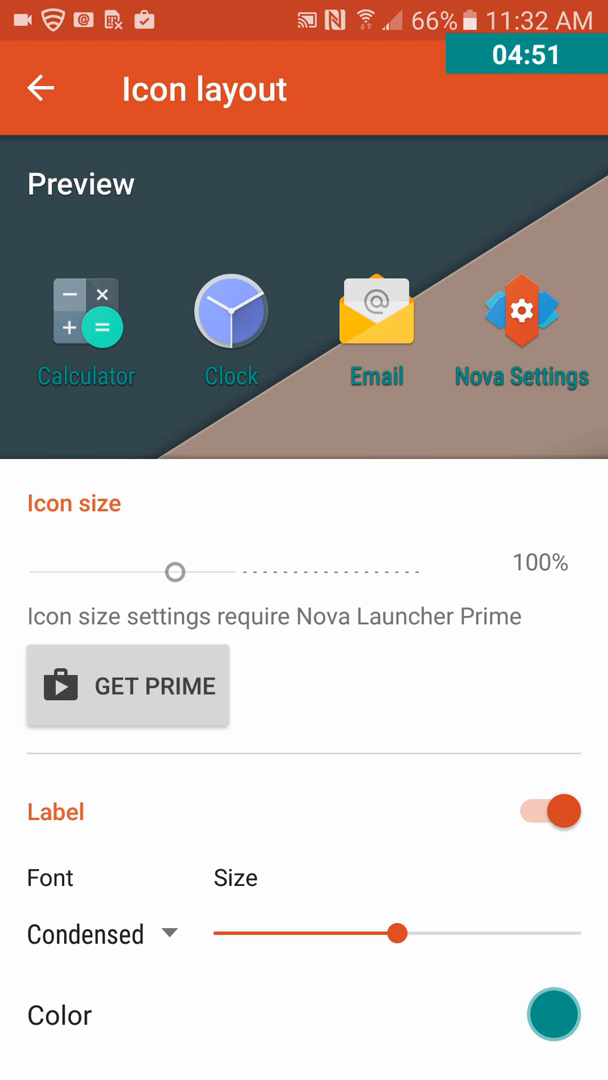
click(40, 88)
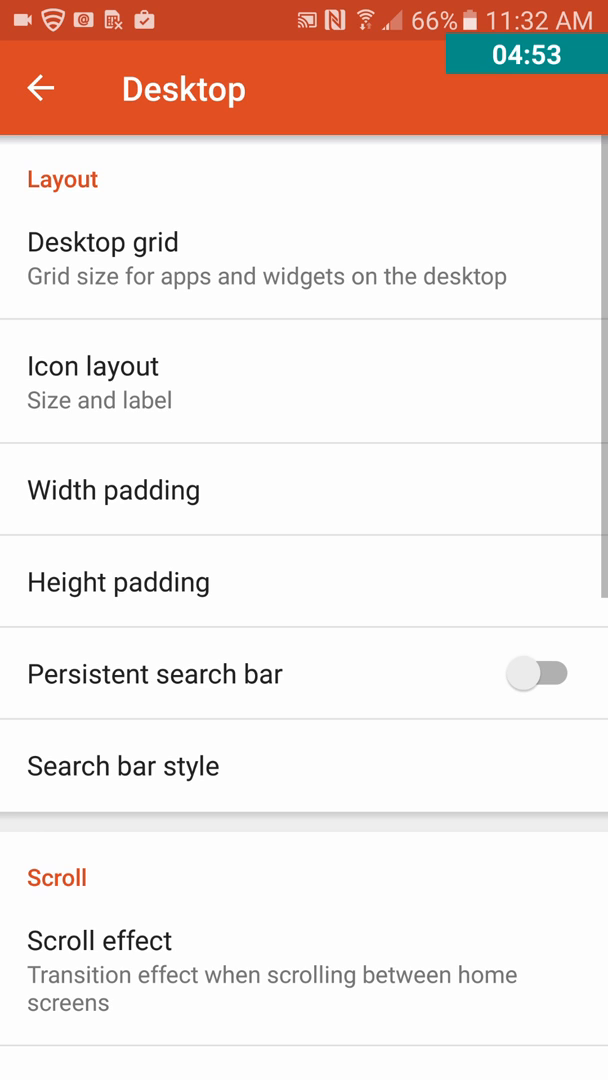
Step: Change several options and toggles on the Desktop settings page
click(114, 490)
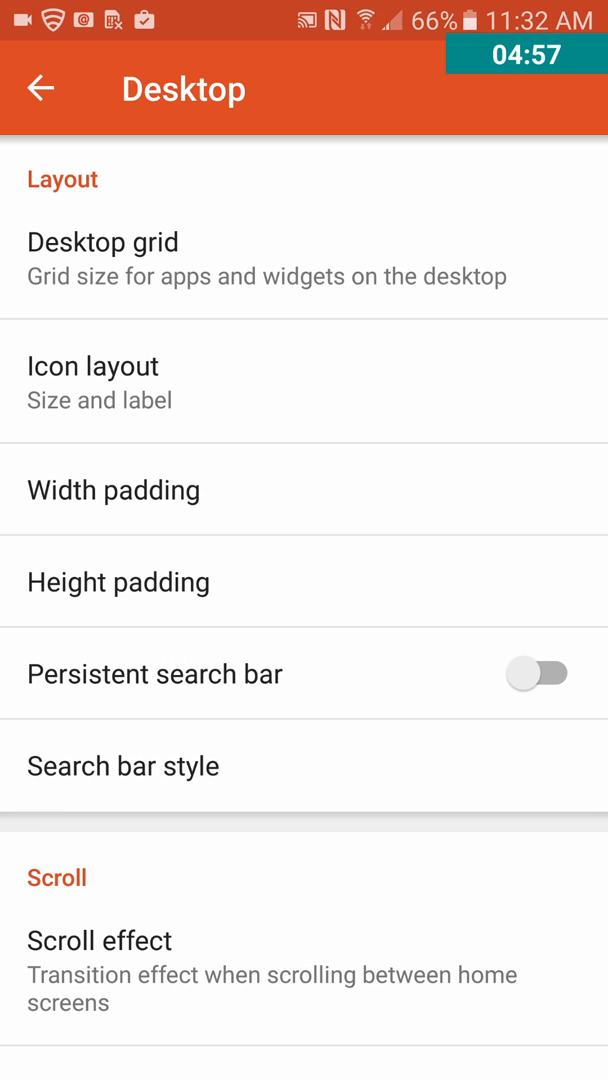
click(118, 582)
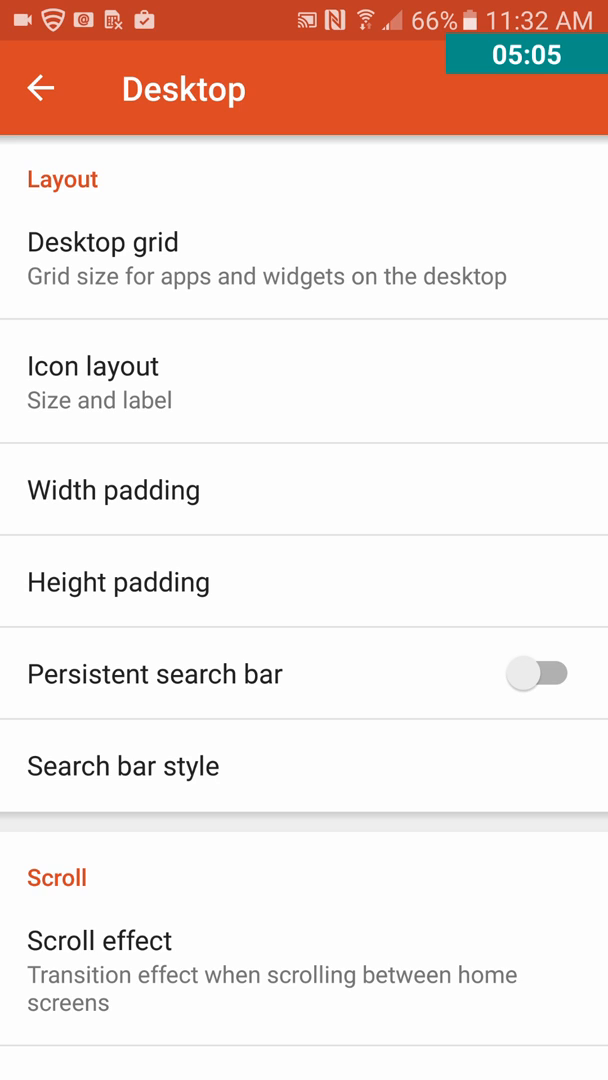
click(537, 673)
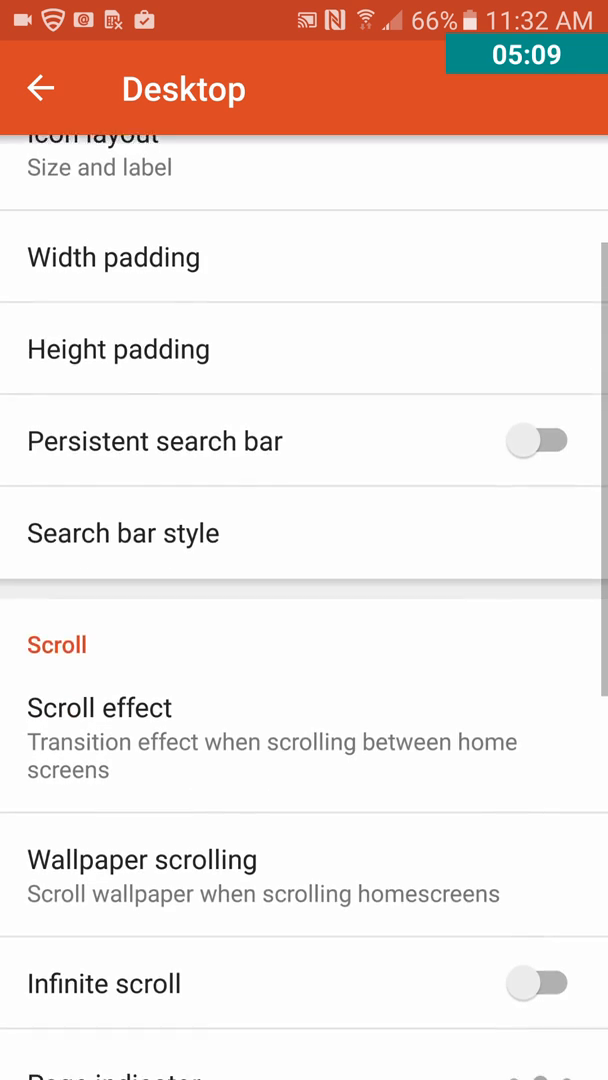
scroll(down, 3)
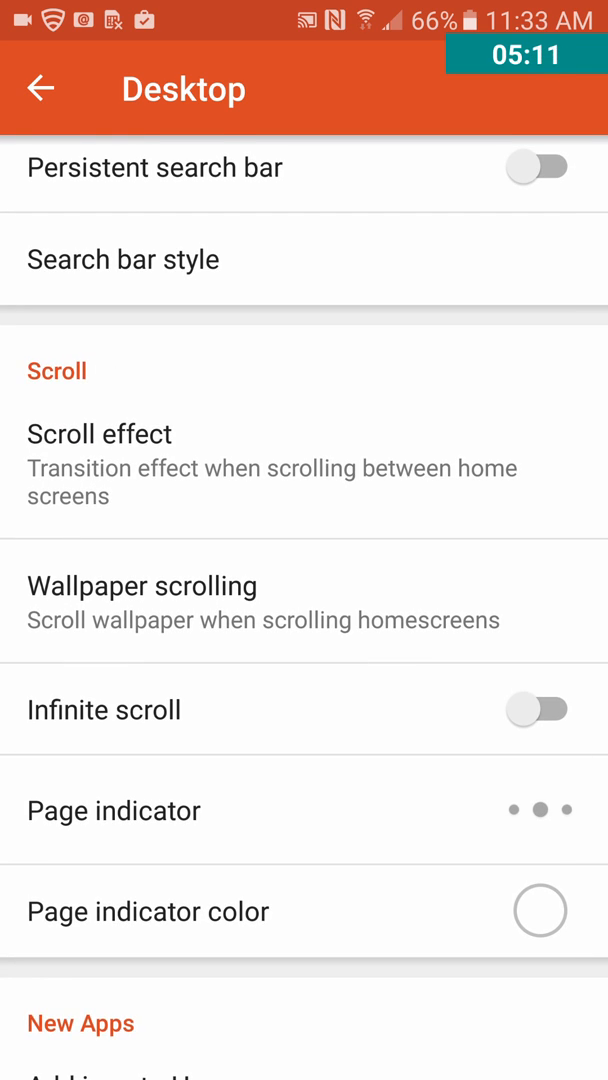
click(142, 586)
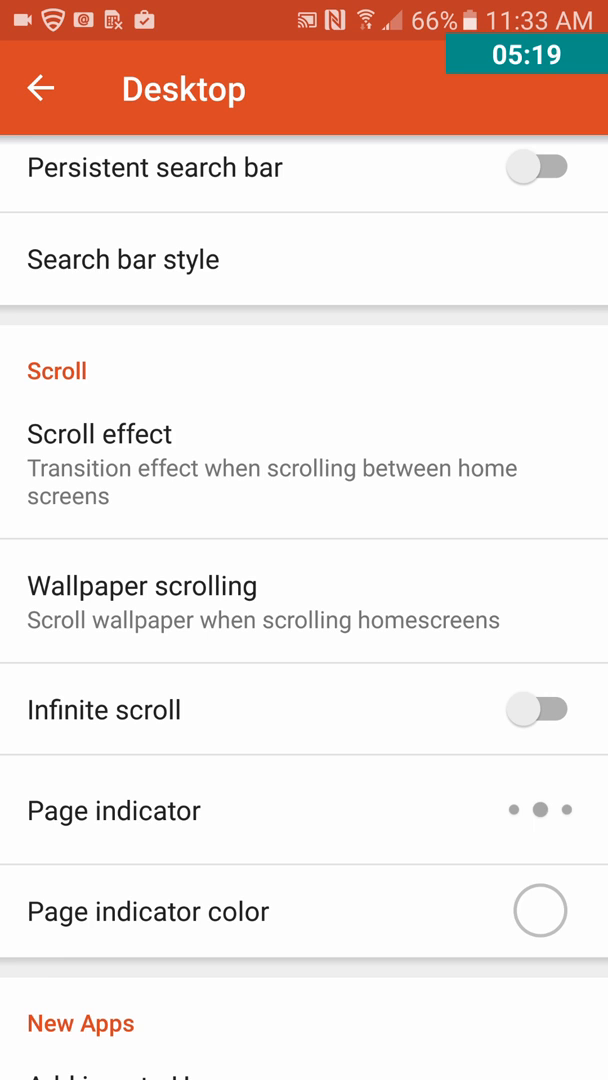
click(538, 710)
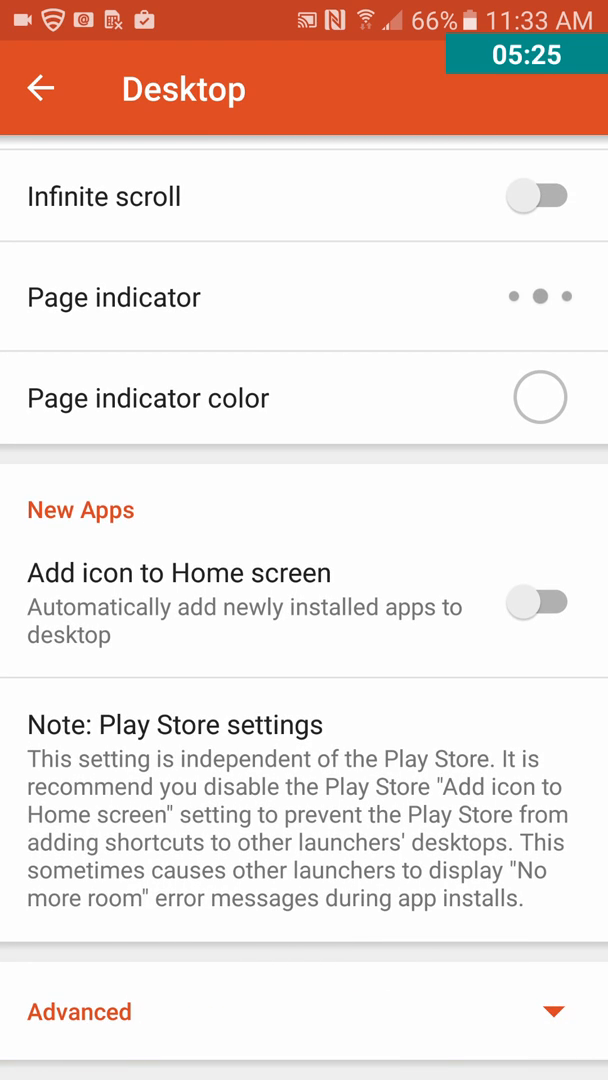
Step: Expand the Advanced desktop options, then go to Dock in Nova Settings
click(80, 1011)
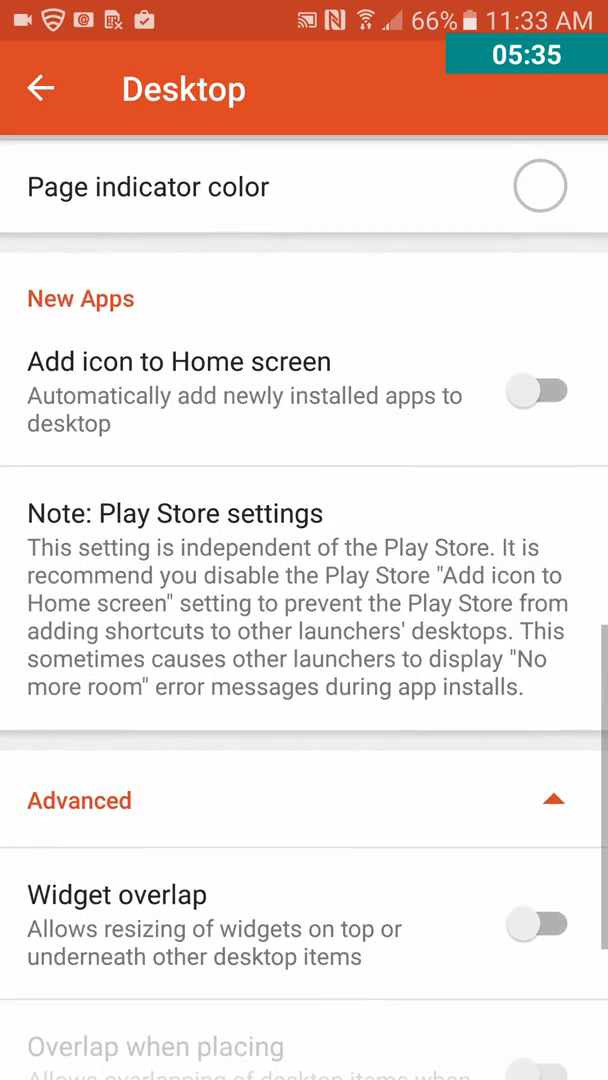
click(41, 89)
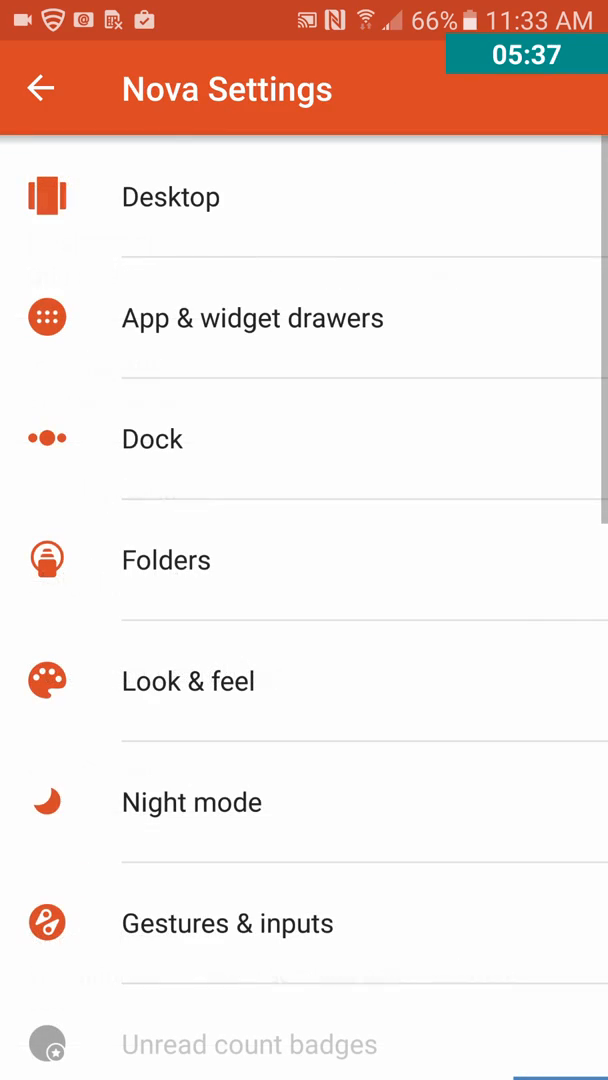
scroll(down, 3)
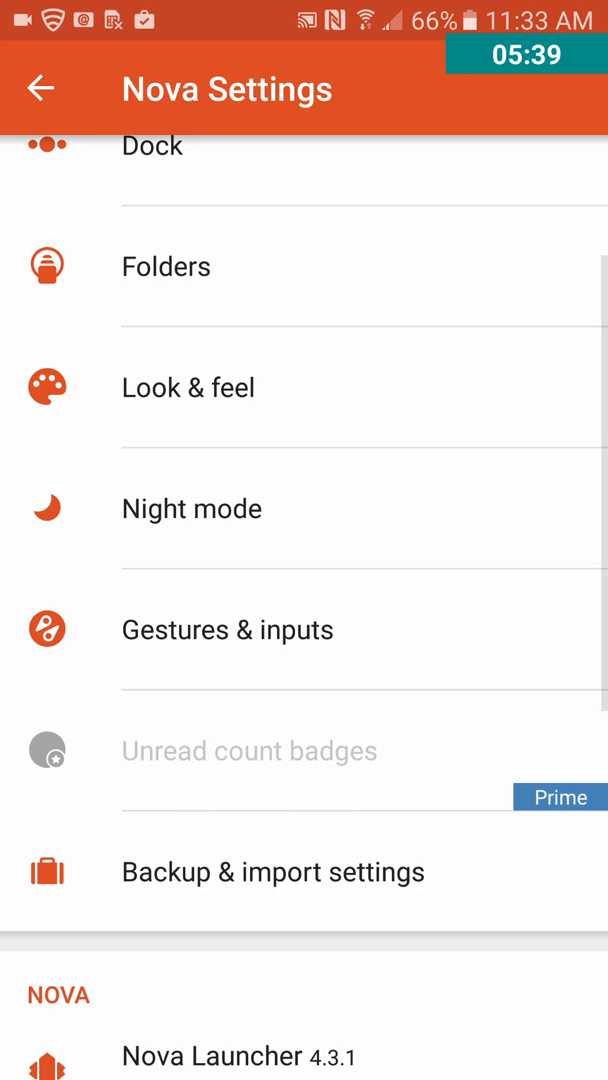
scroll(down, 3)
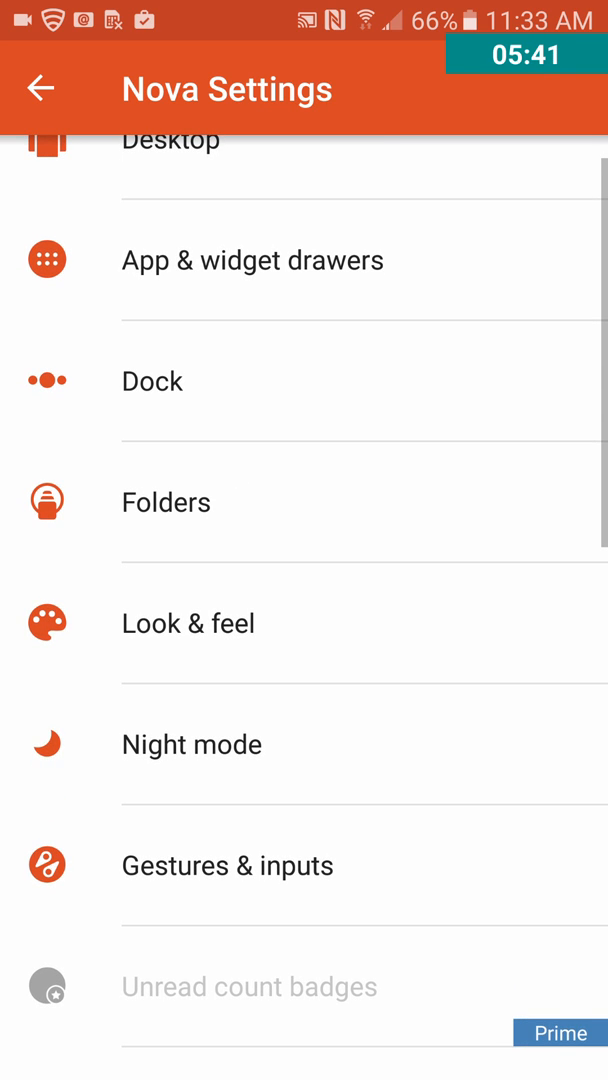
click(153, 381)
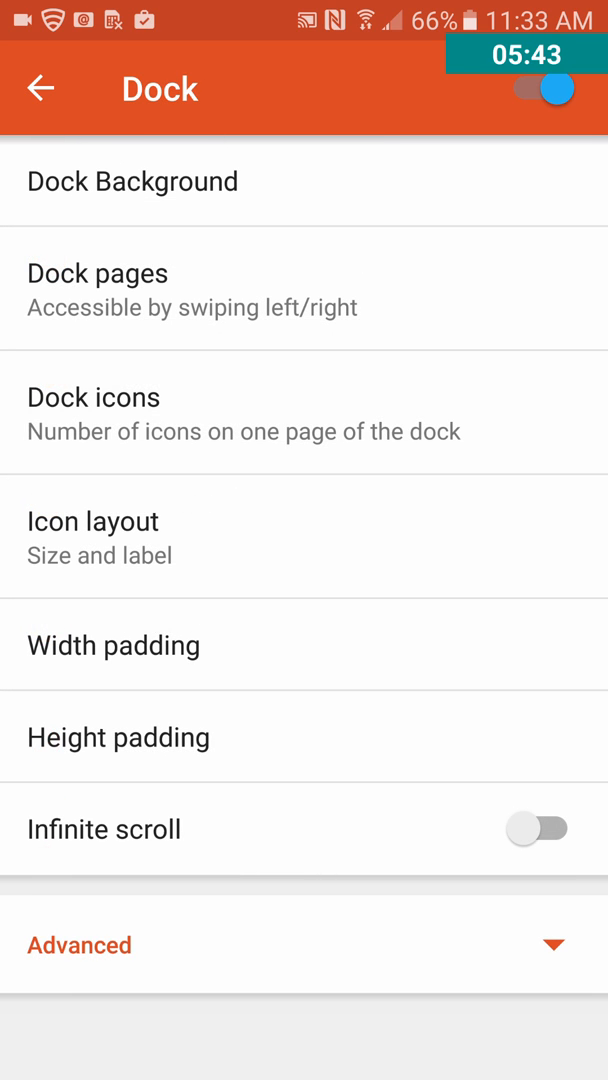
Step: Set Dock Background to Rounded with 64% transparency and back out to Nova Settings
click(131, 181)
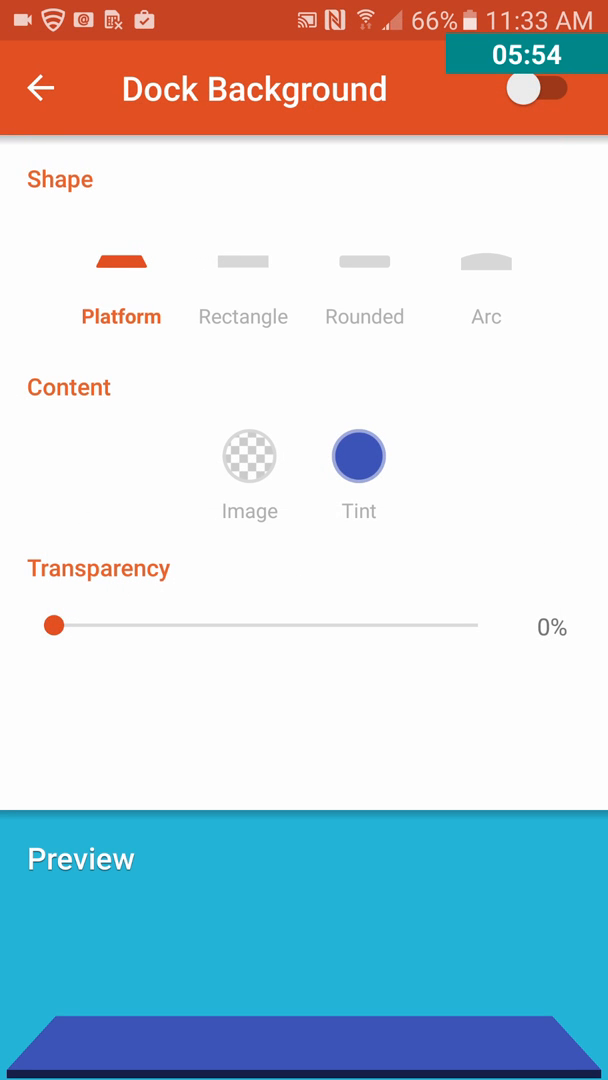
click(365, 282)
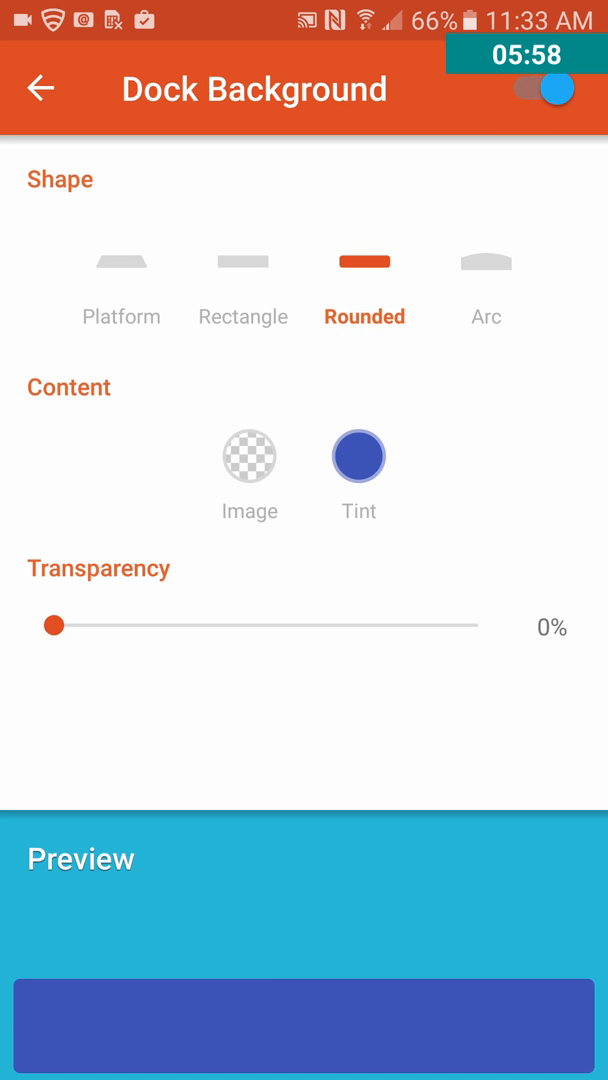
drag(54, 625, 330, 625)
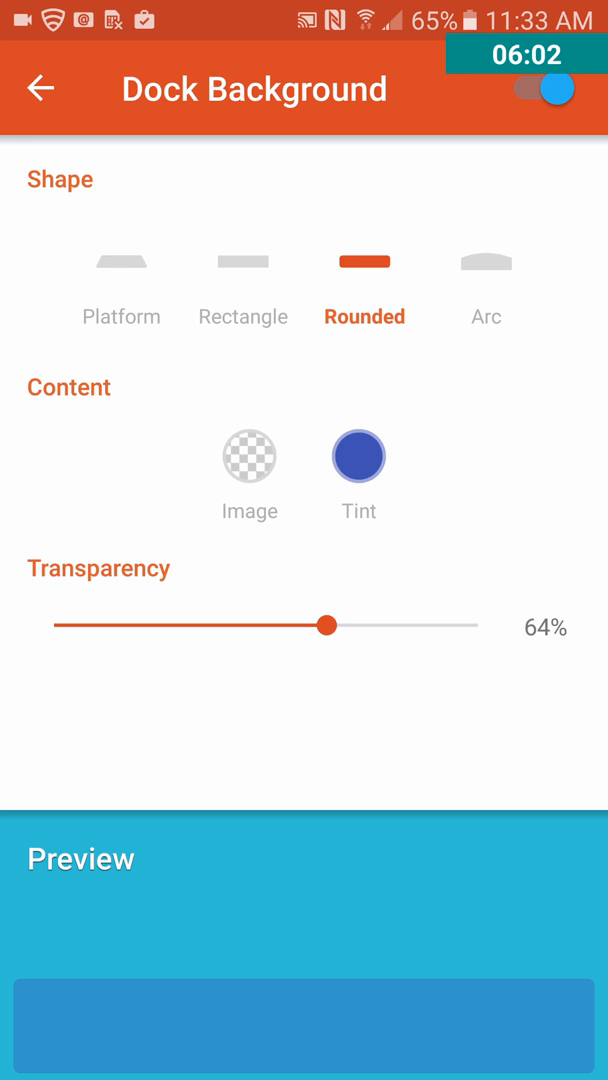
click(40, 89)
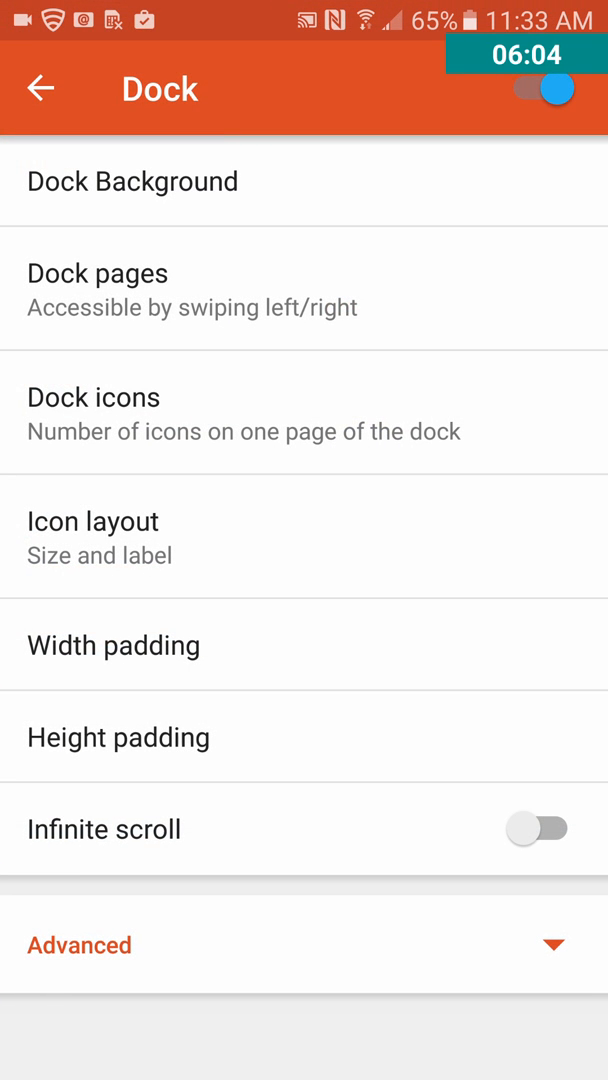
click(79, 945)
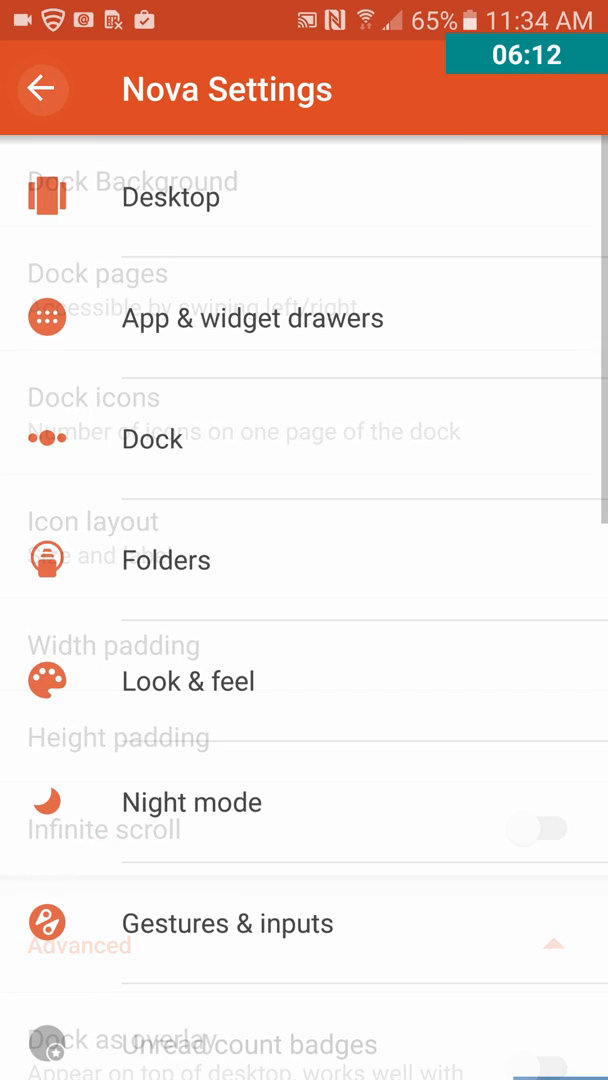
Step: Set the Folders background colour to teal and return to Nova Settings
click(166, 559)
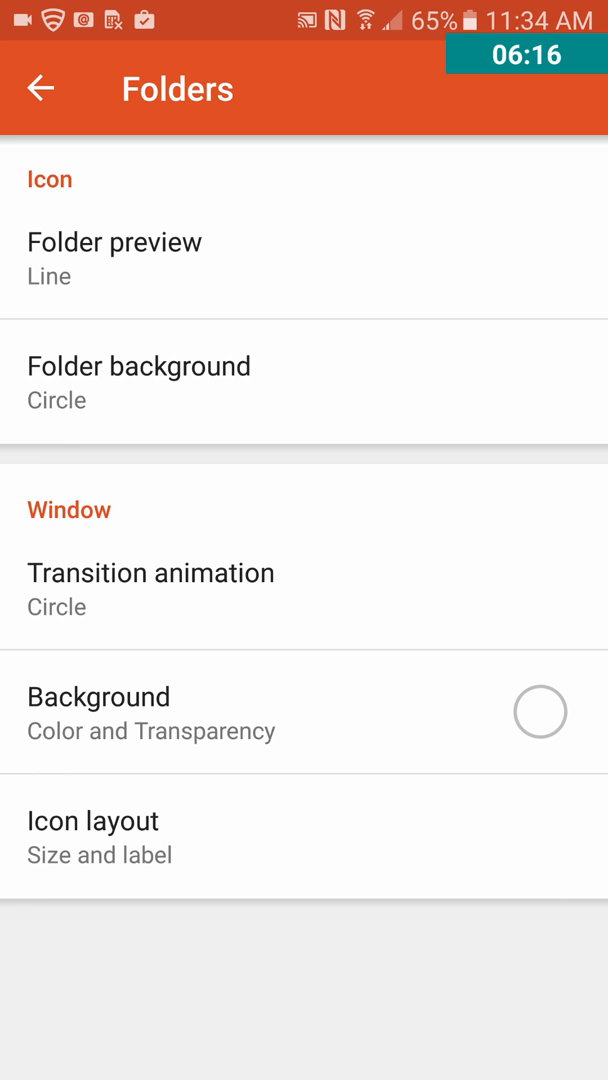
click(539, 712)
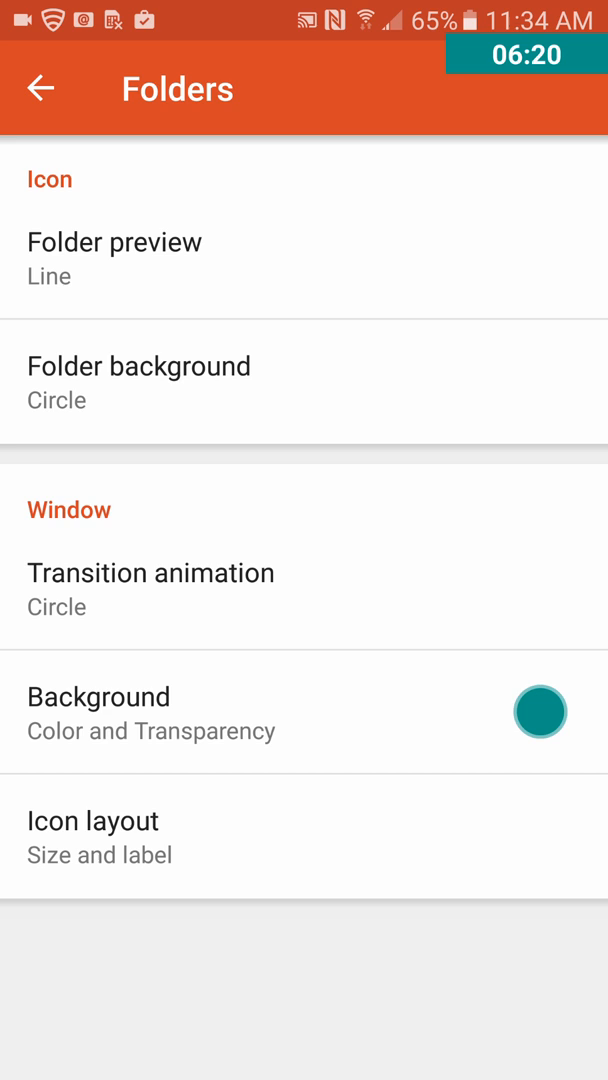
click(93, 820)
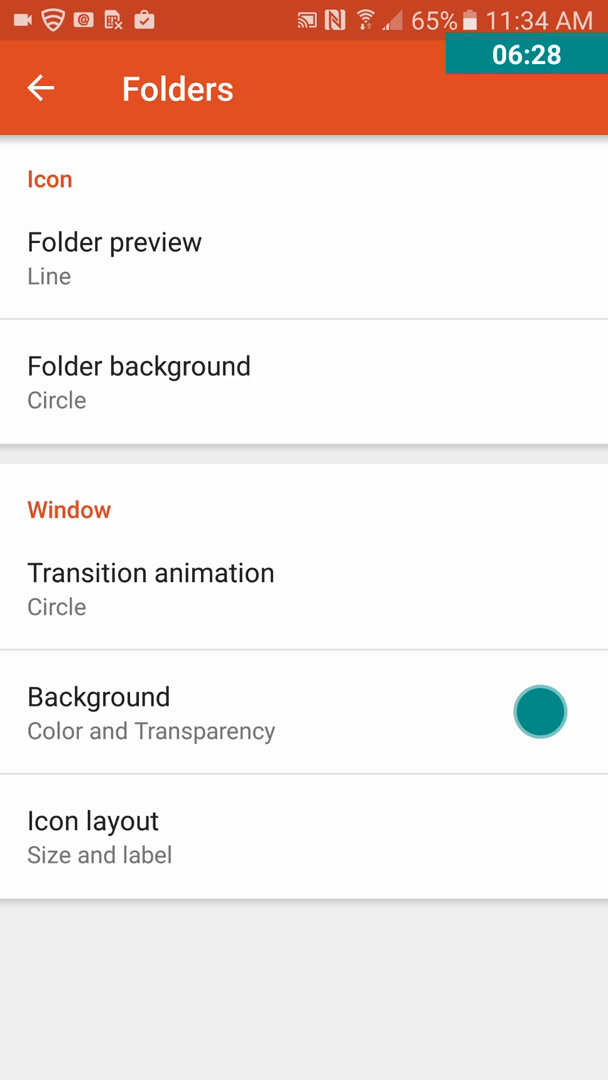
click(40, 88)
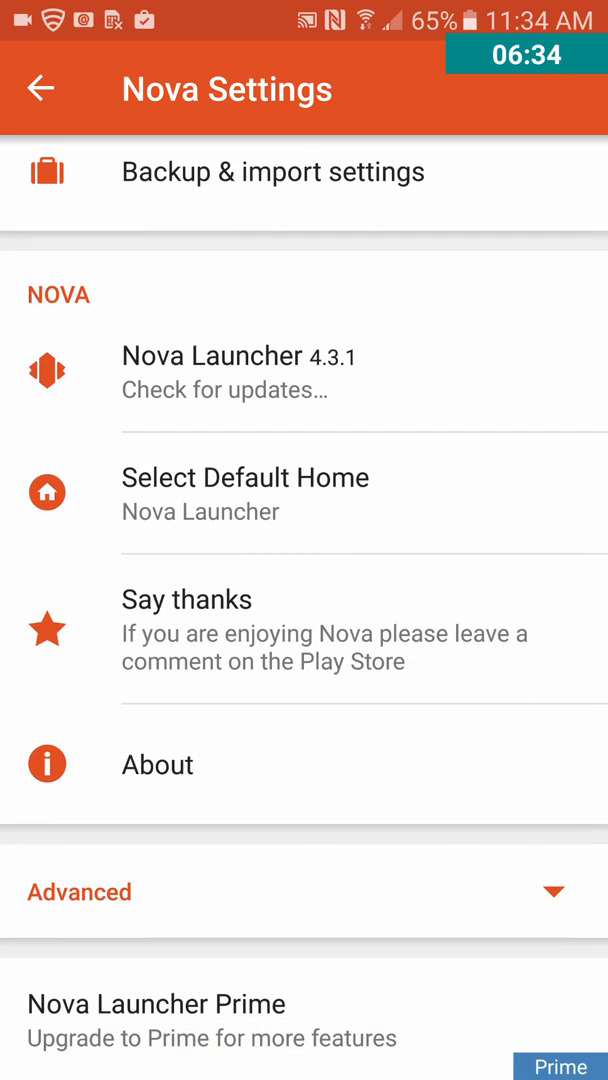
scroll(down, 3)
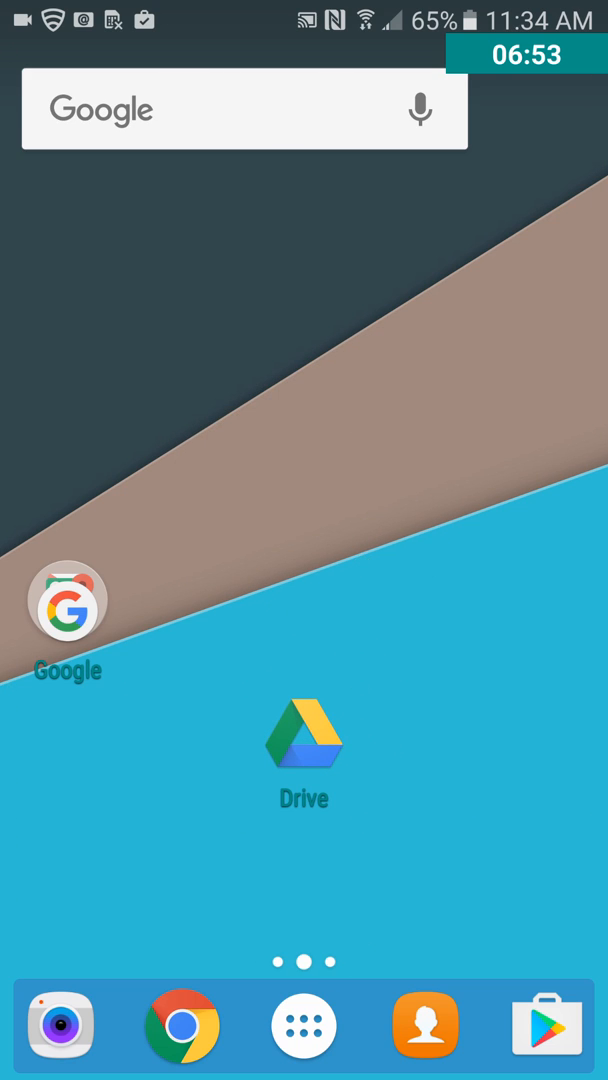
Step: Drag Drive to the bottom-right and the Google folder to the bottom-left of the home screen
drag(303, 745, 421, 862)
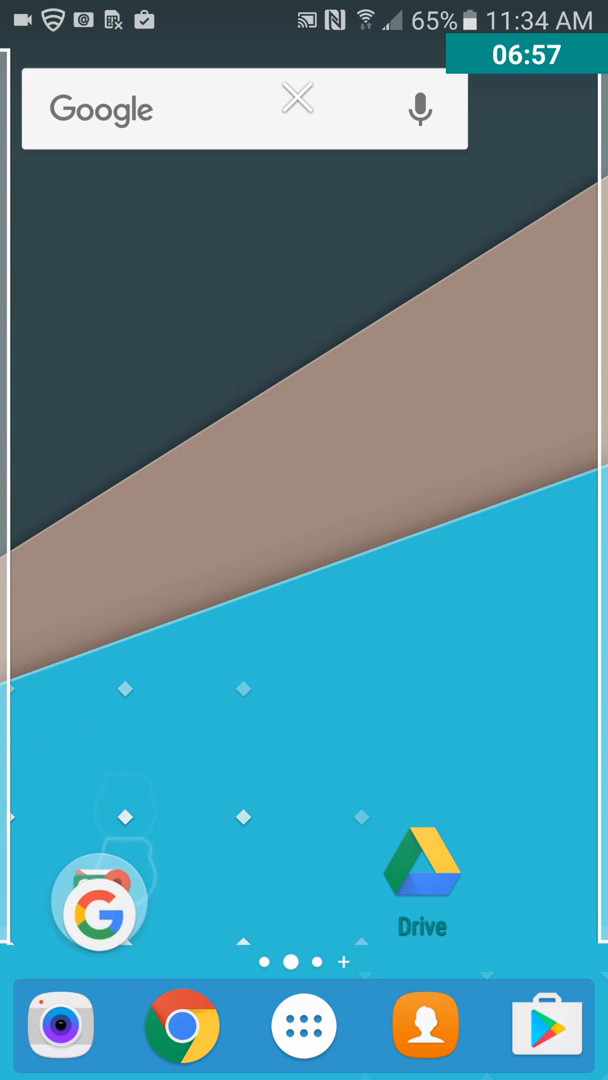
drag(97, 897, 62, 617)
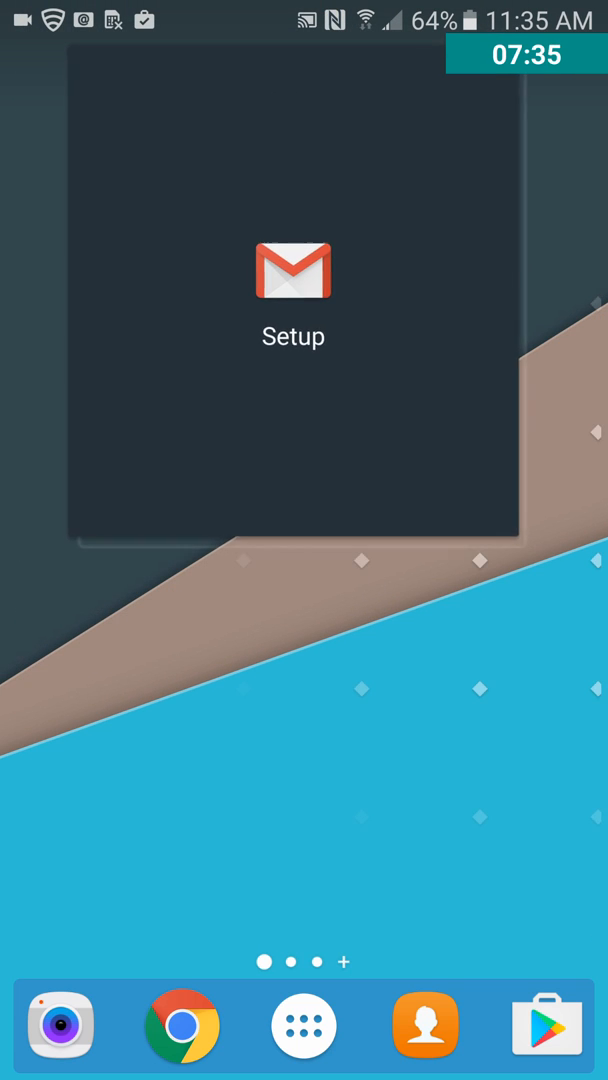
Step: Close the Setup folder, return to the first home page, and bring up the widget list
click(293, 272)
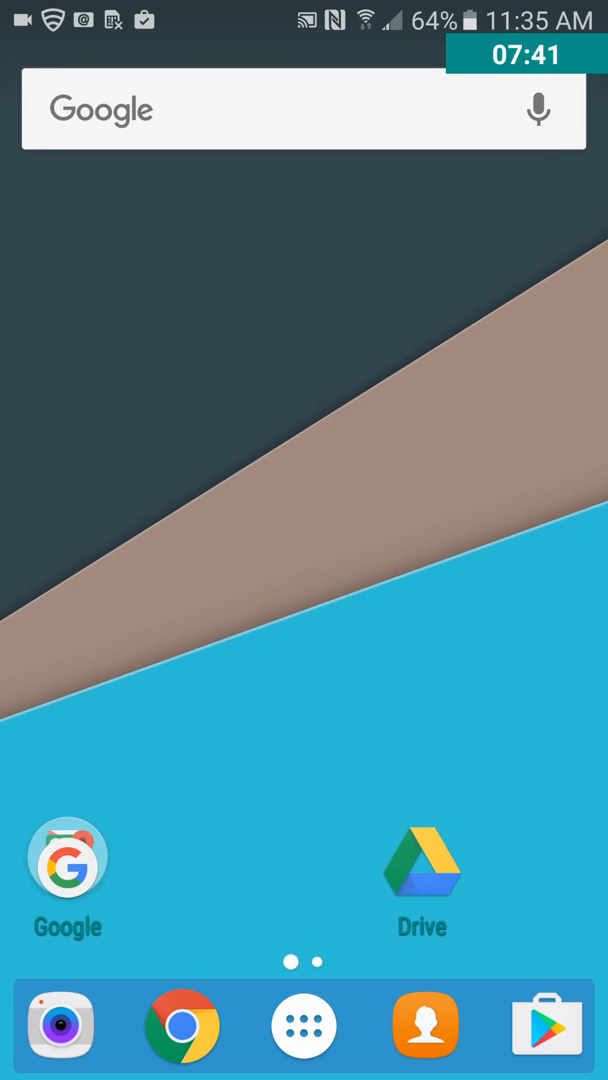
scroll(left, 3)
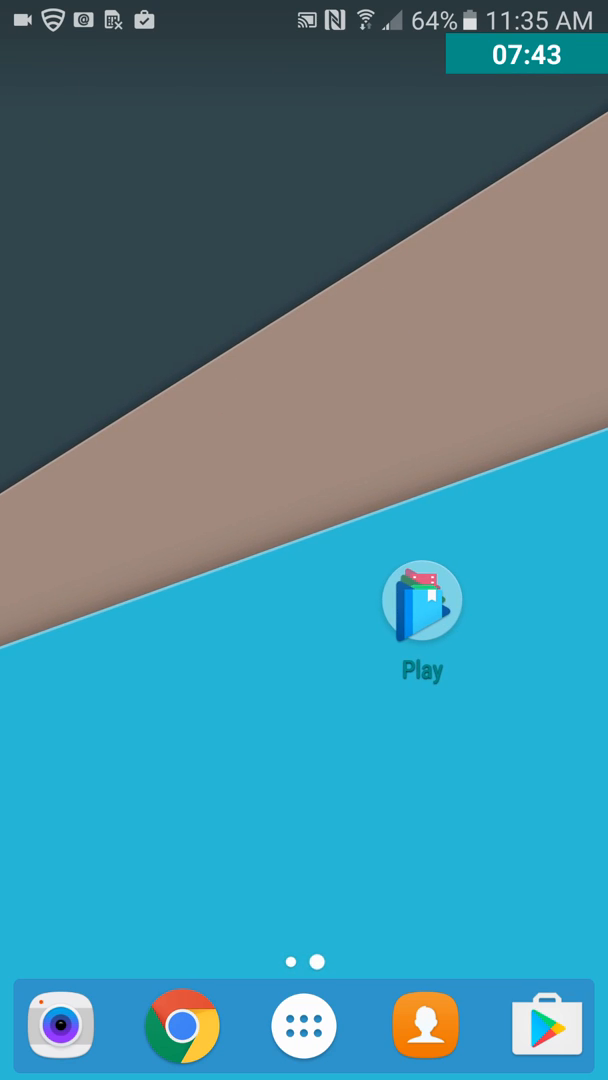
click(421, 600)
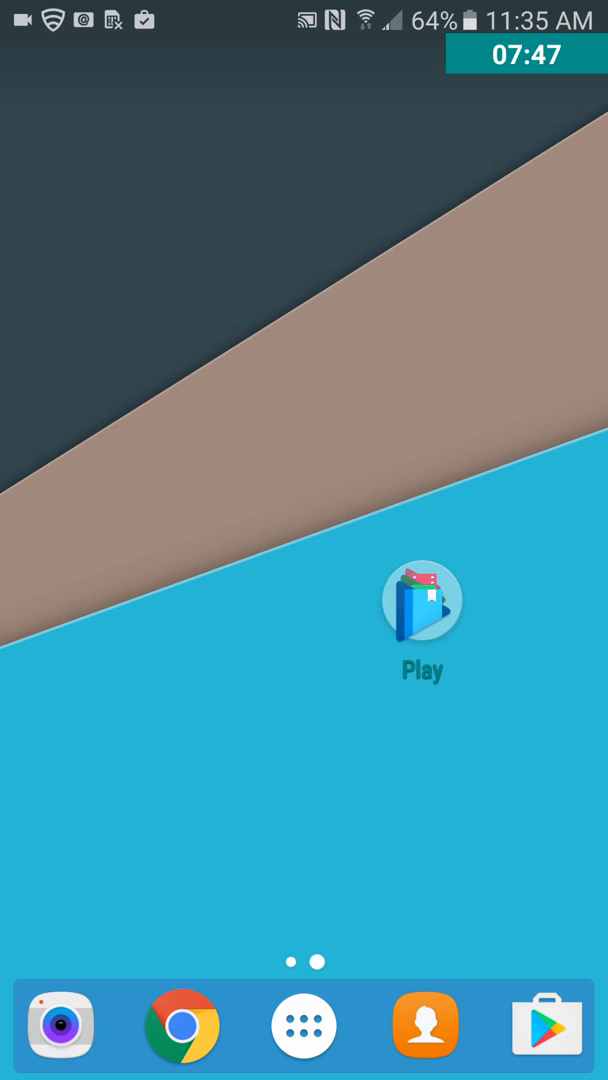
click(421, 600)
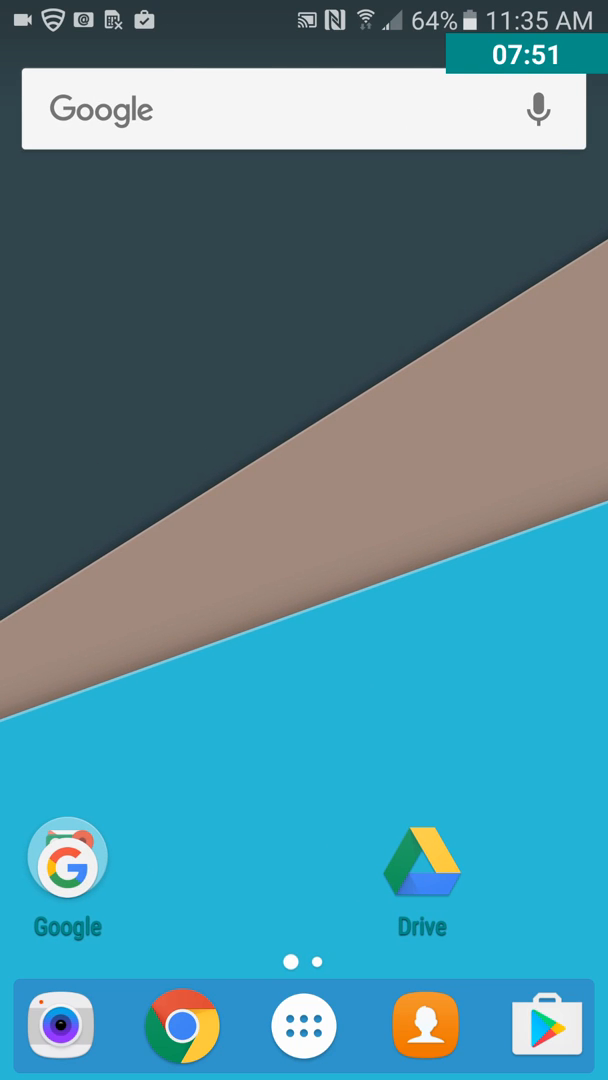
click(66, 863)
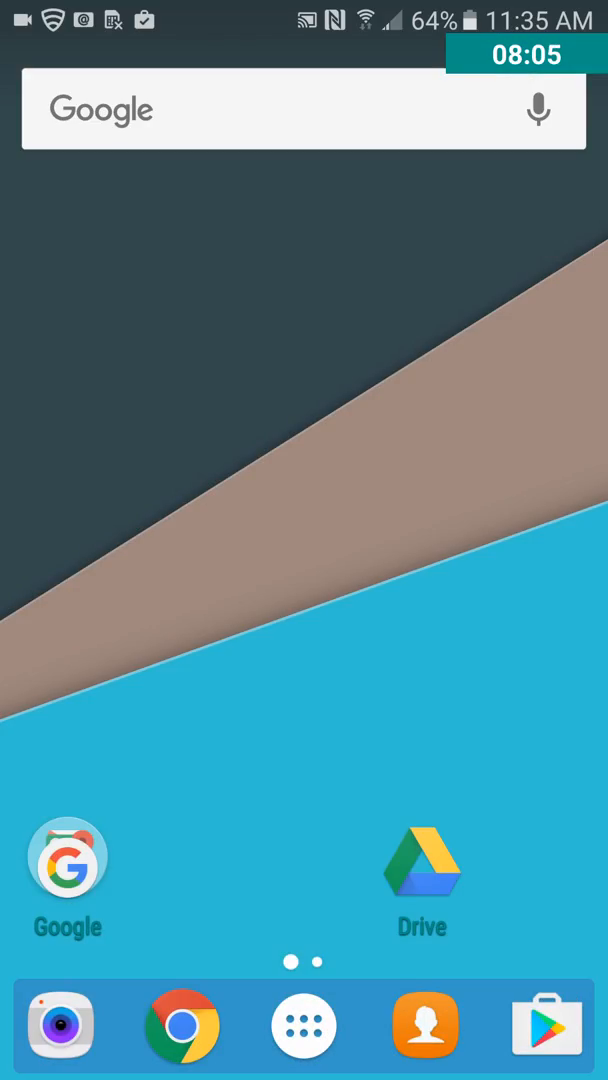
click(304, 1027)
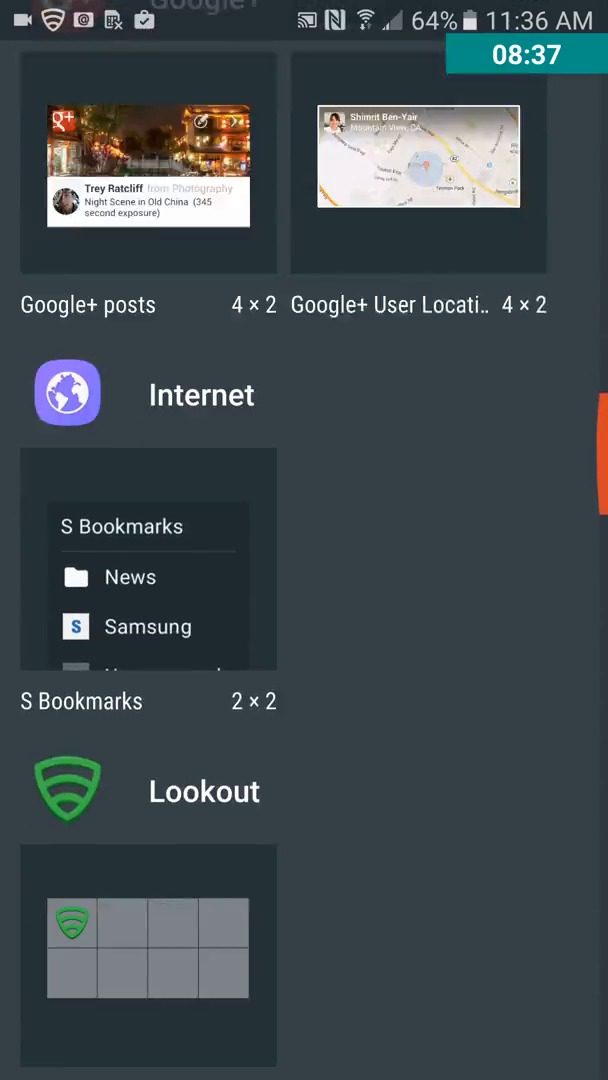
scroll(down, 3)
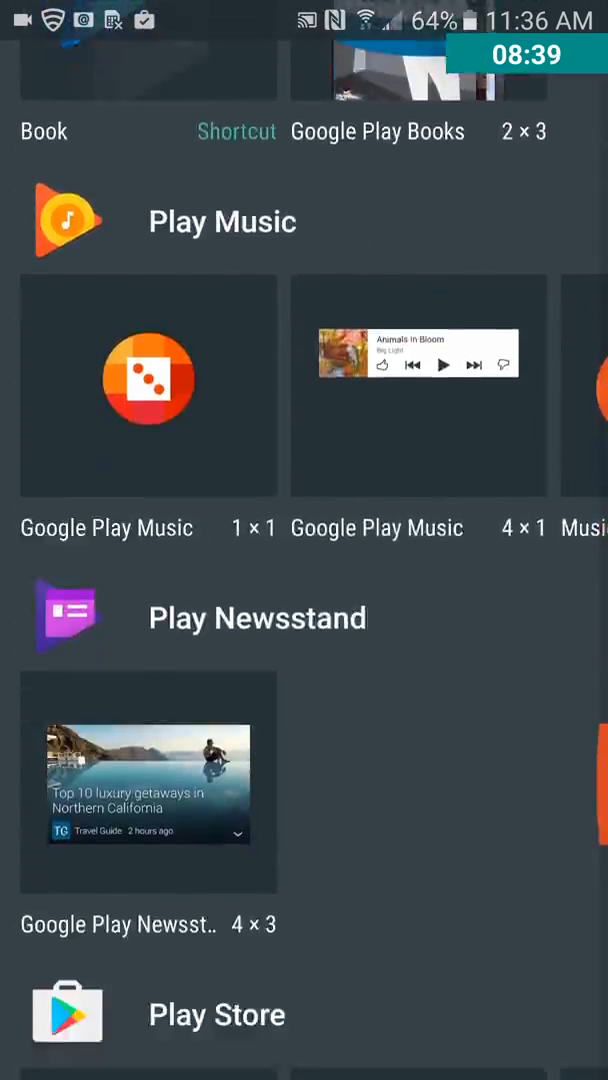
scroll(down, 3)
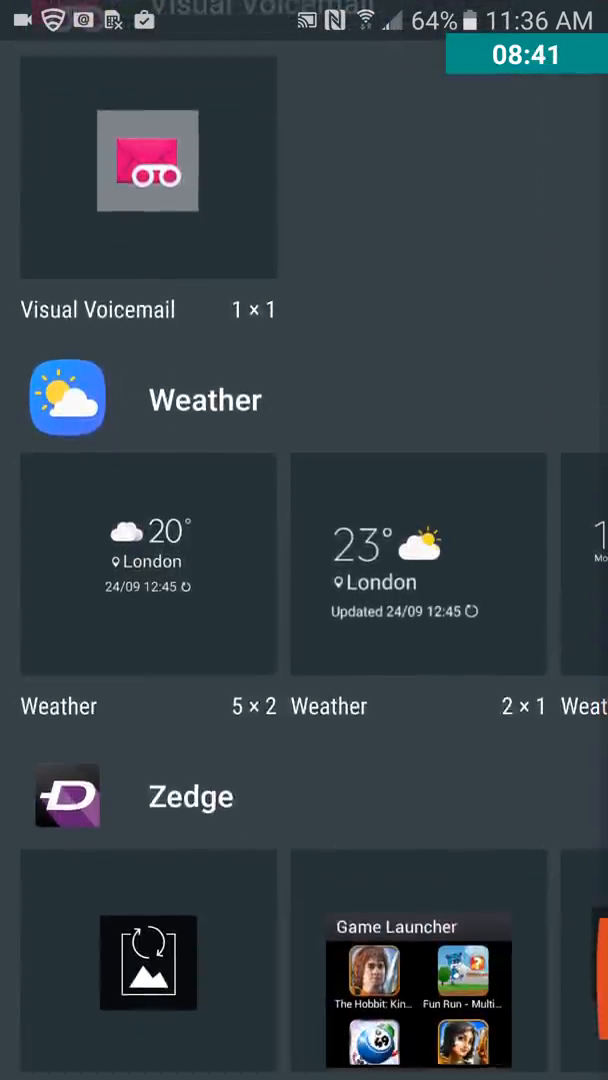